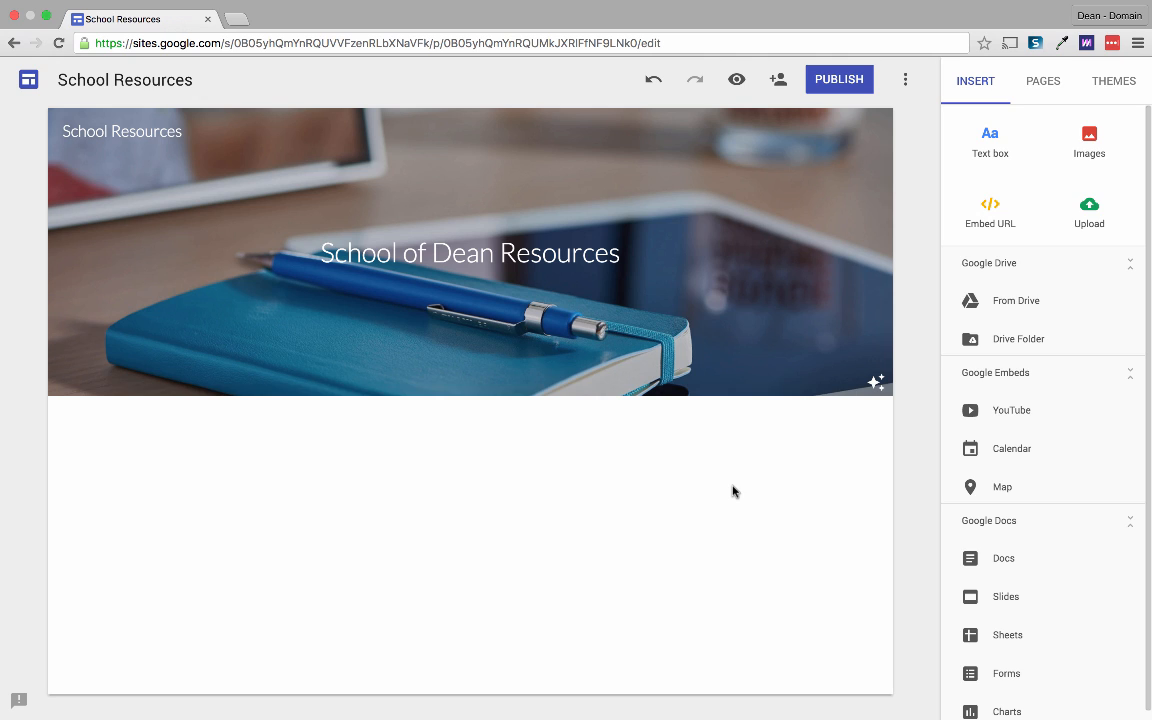
Step: Add a text box reading Welcome below the School of Dean Resources header
{"action": "left_click", "coordinate": [470, 252]}
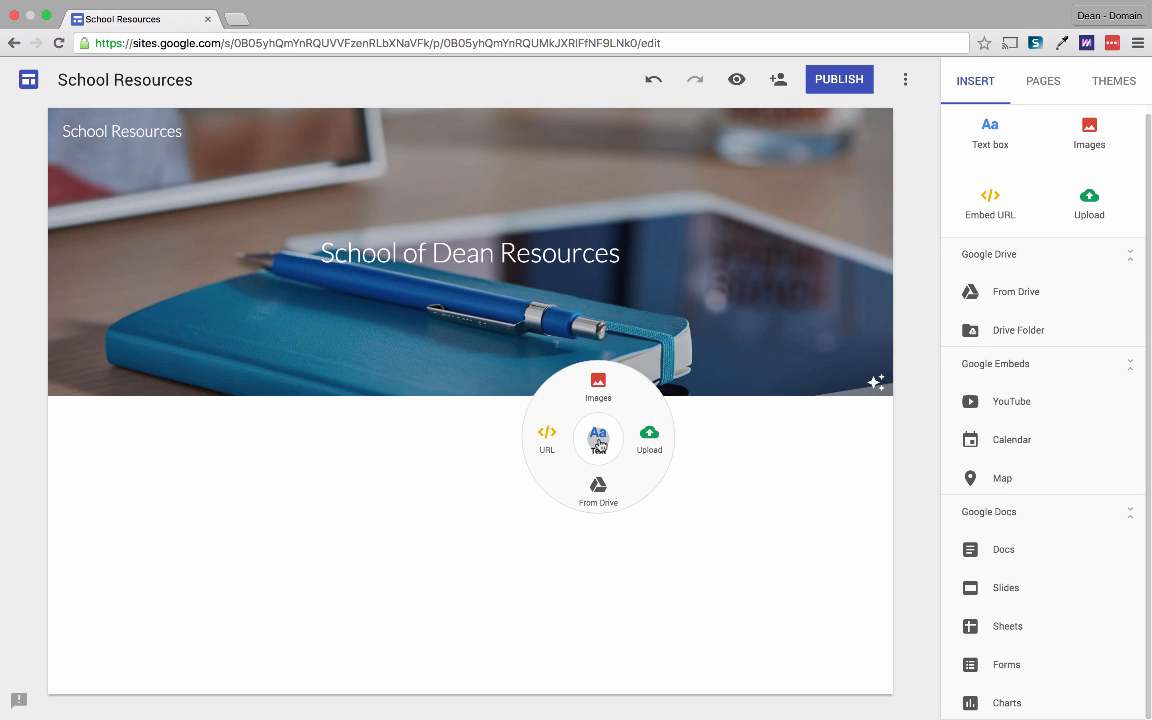
{"action": "left_click", "coordinate": [598, 438]}
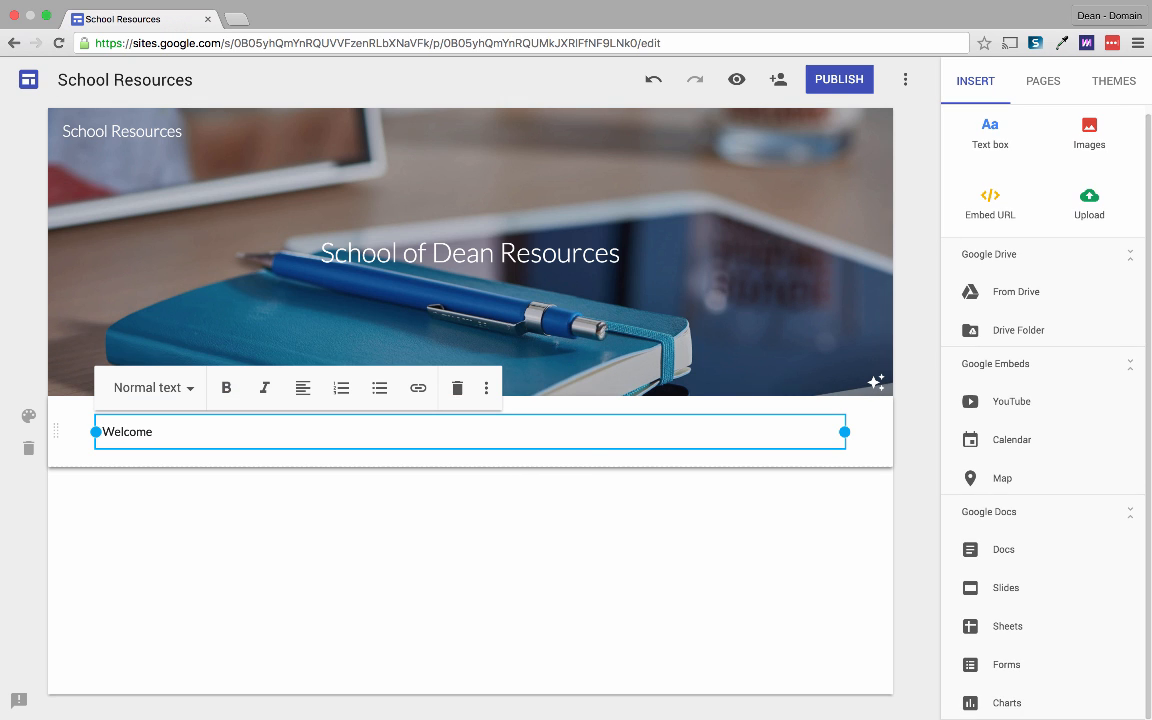
{"action": "mouse_move", "coordinate": [312, 472]}
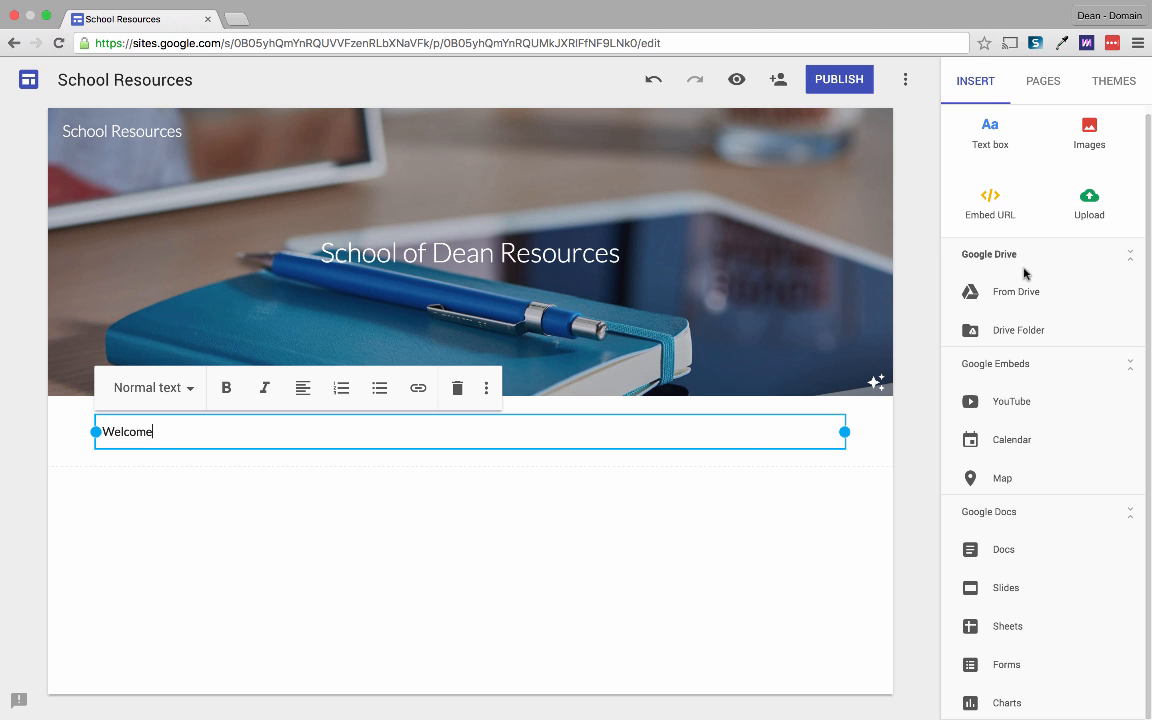
{"action": "mouse_move", "coordinate": [1012, 412]}
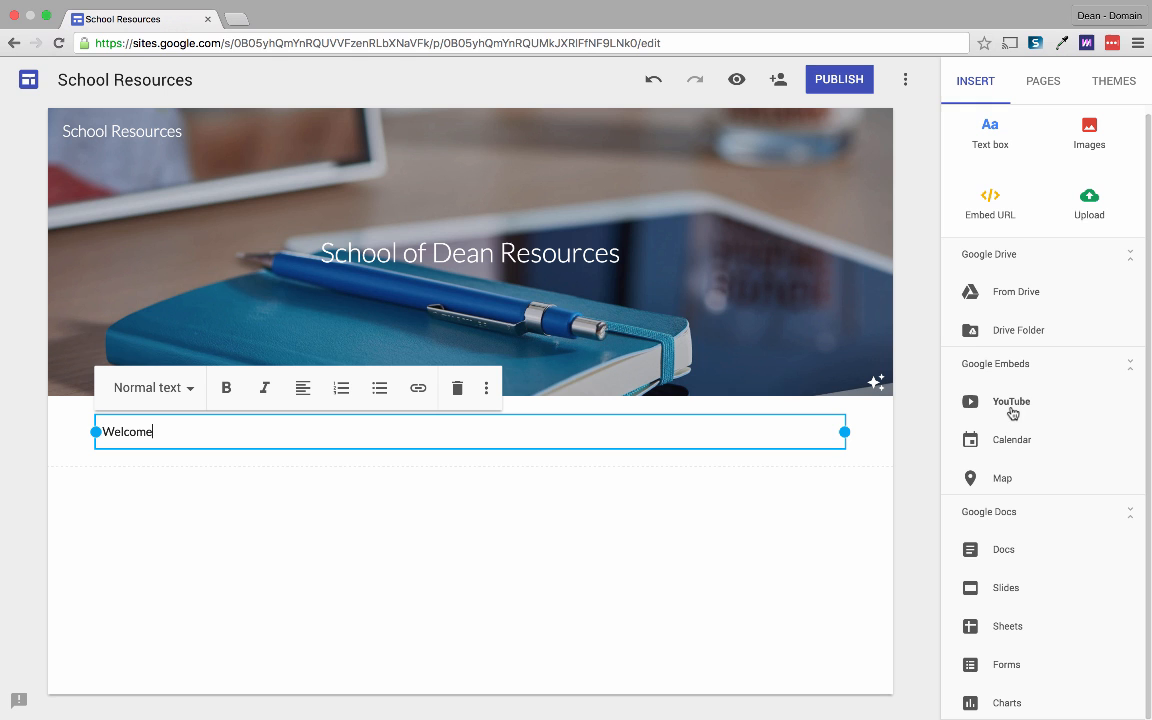
{"action": "mouse_move", "coordinate": [1006, 486]}
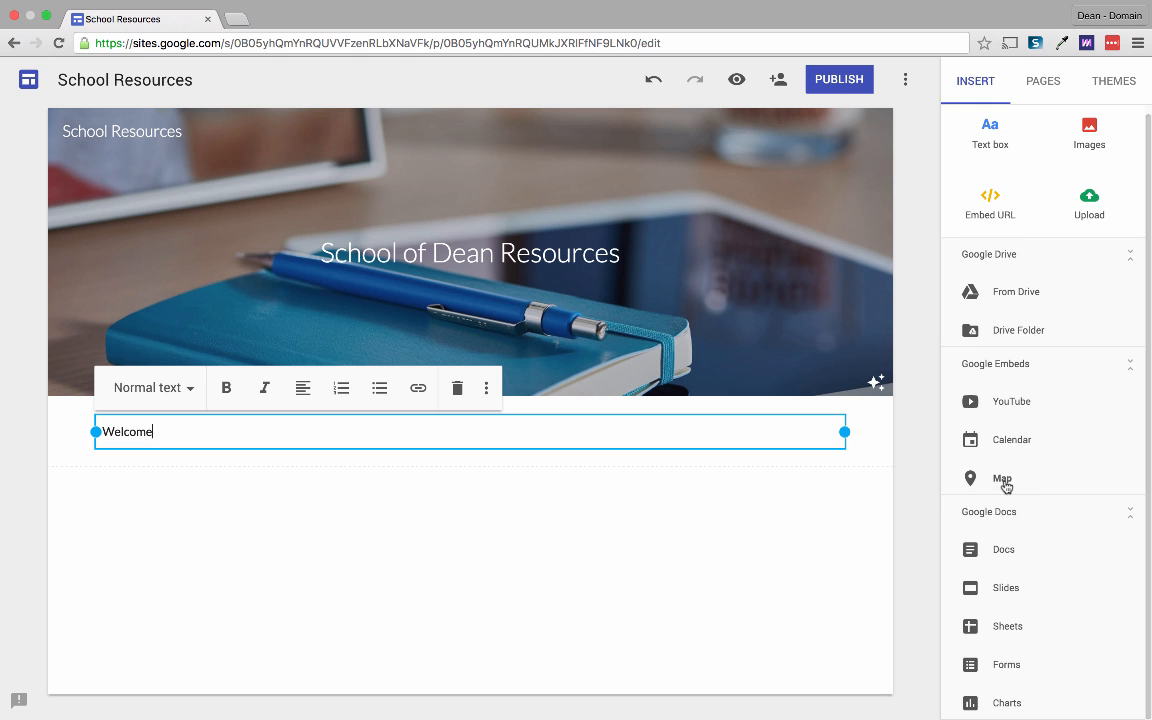
{"action": "mouse_move", "coordinate": [850, 558]}
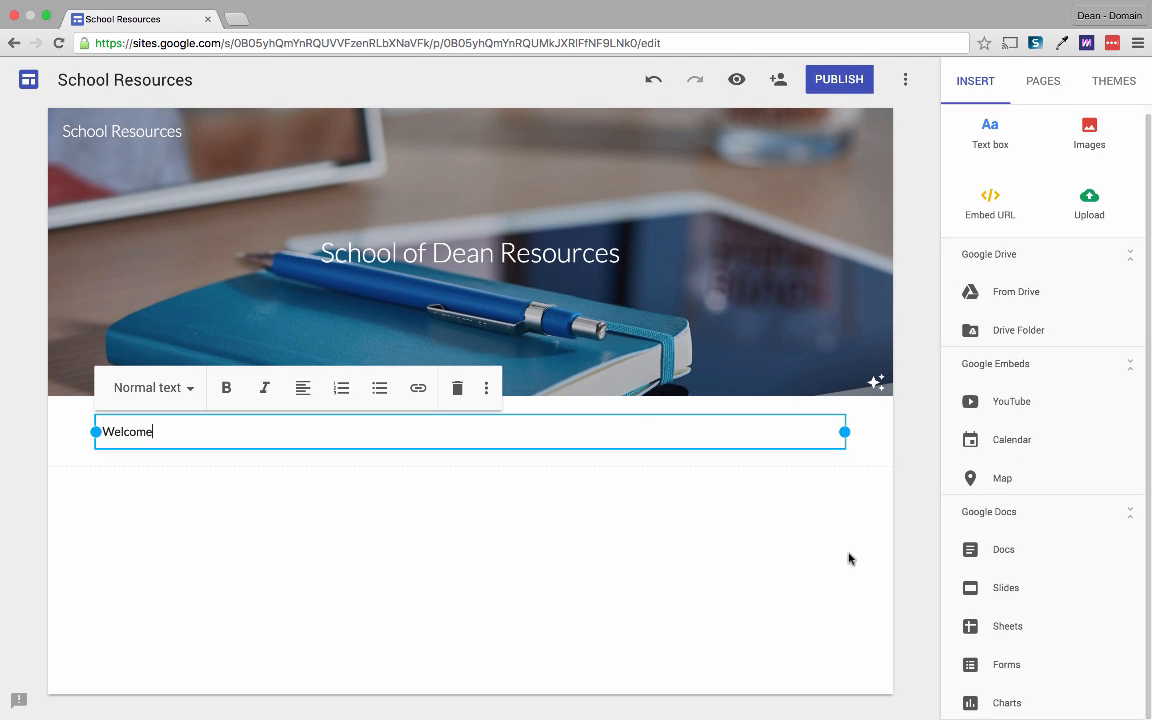
{"action": "mouse_move", "coordinate": [836, 556]}
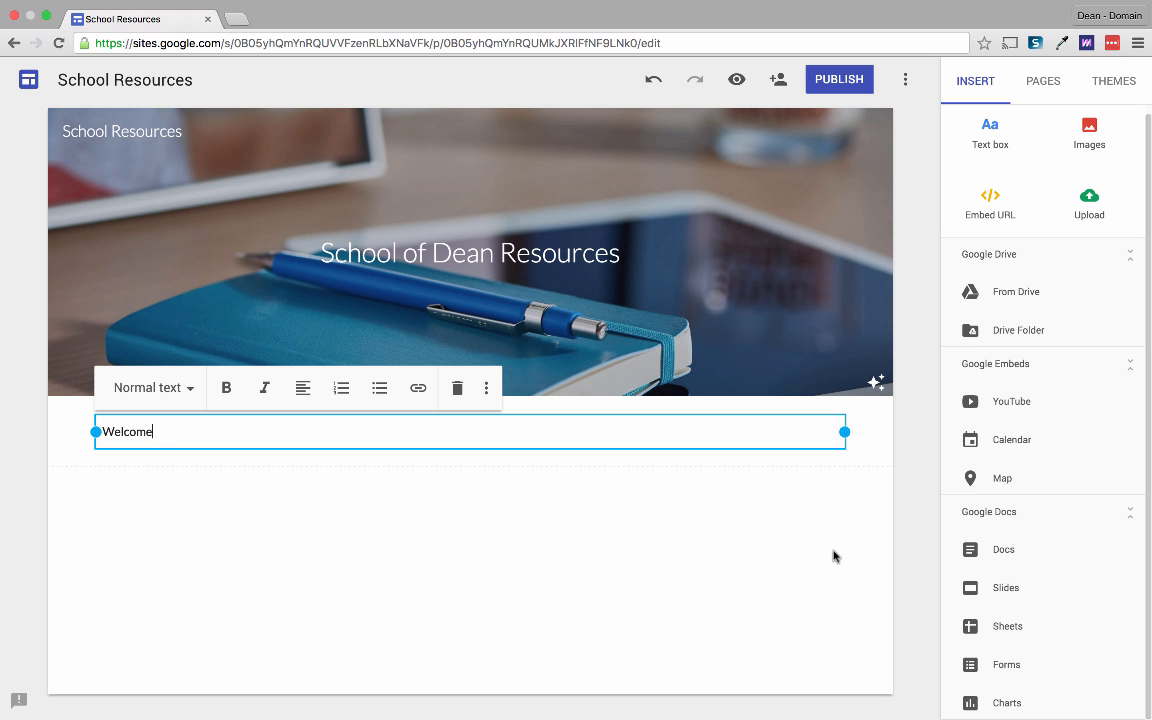
{"action": "mouse_move", "coordinate": [912, 352]}
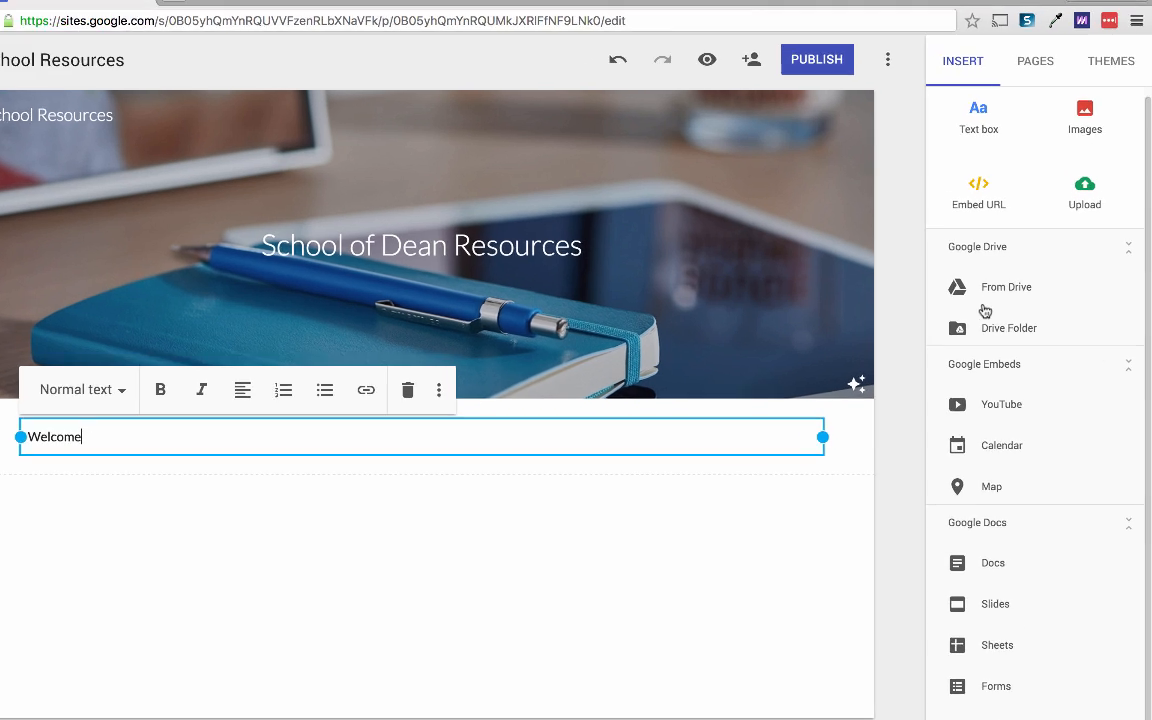
Step: Embed the GEG UK Drive folder's file list beneath the Welcome text
{"action": "left_click", "coordinate": [1008, 318]}
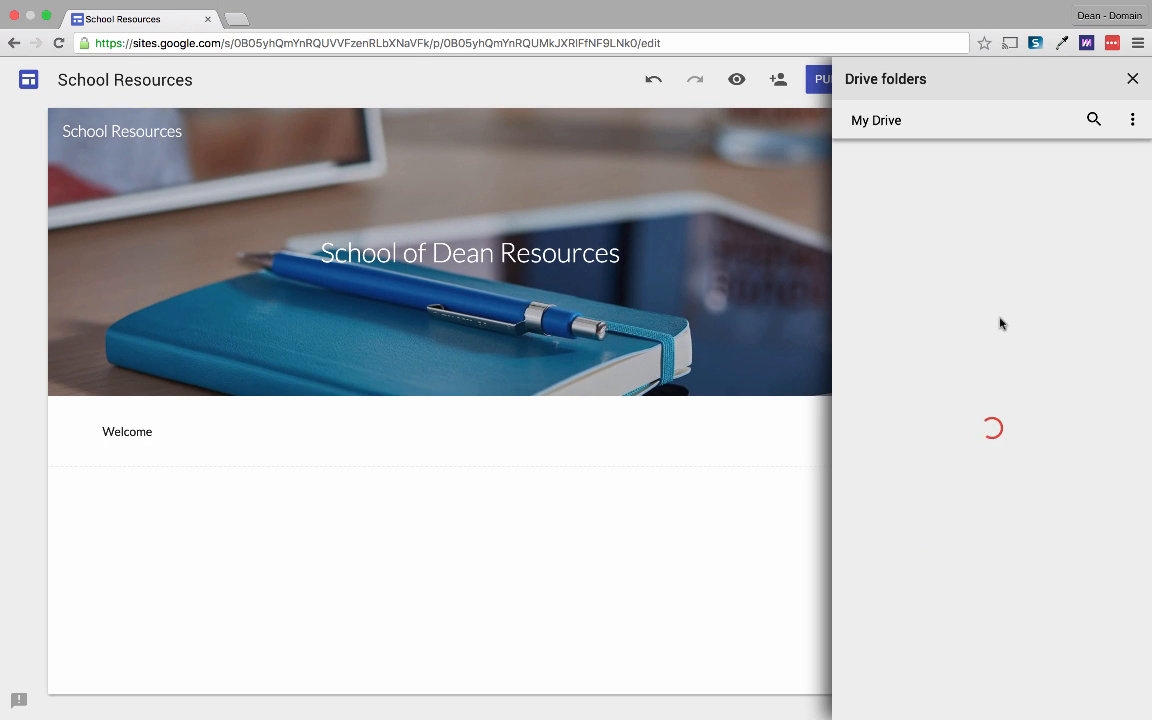
{"action": "left_click", "coordinate": [1056, 244]}
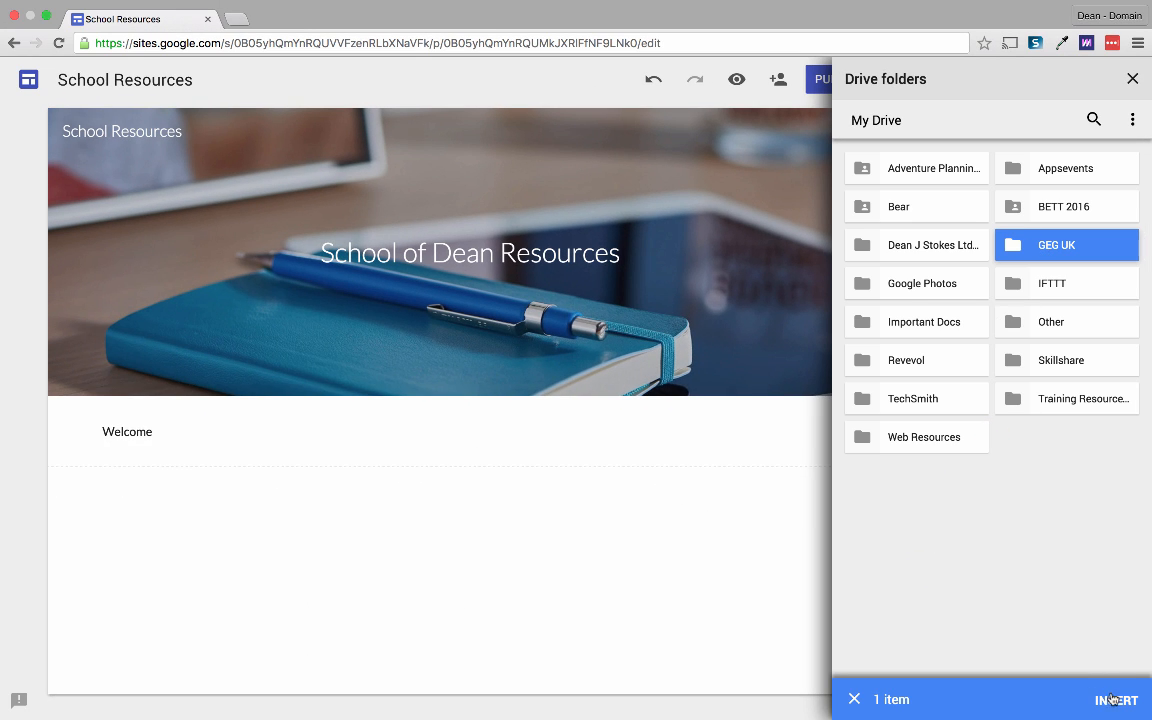
{"action": "left_click", "coordinate": [1114, 700]}
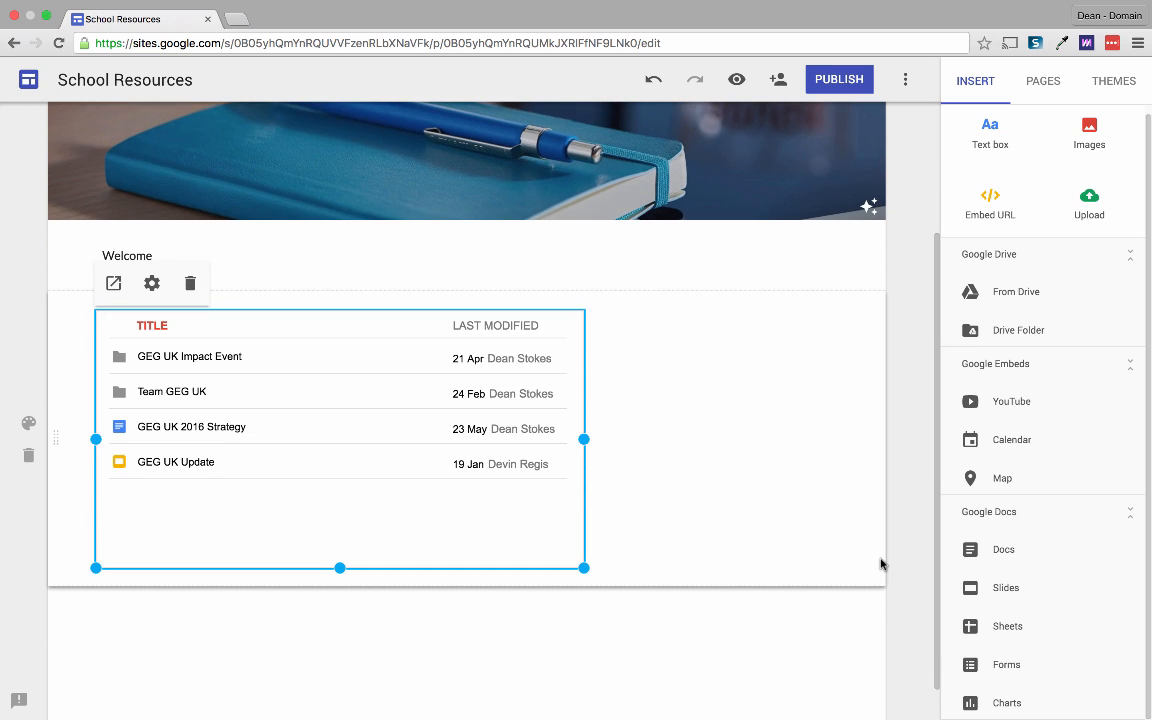
{"action": "mouse_move", "coordinate": [584, 568]}
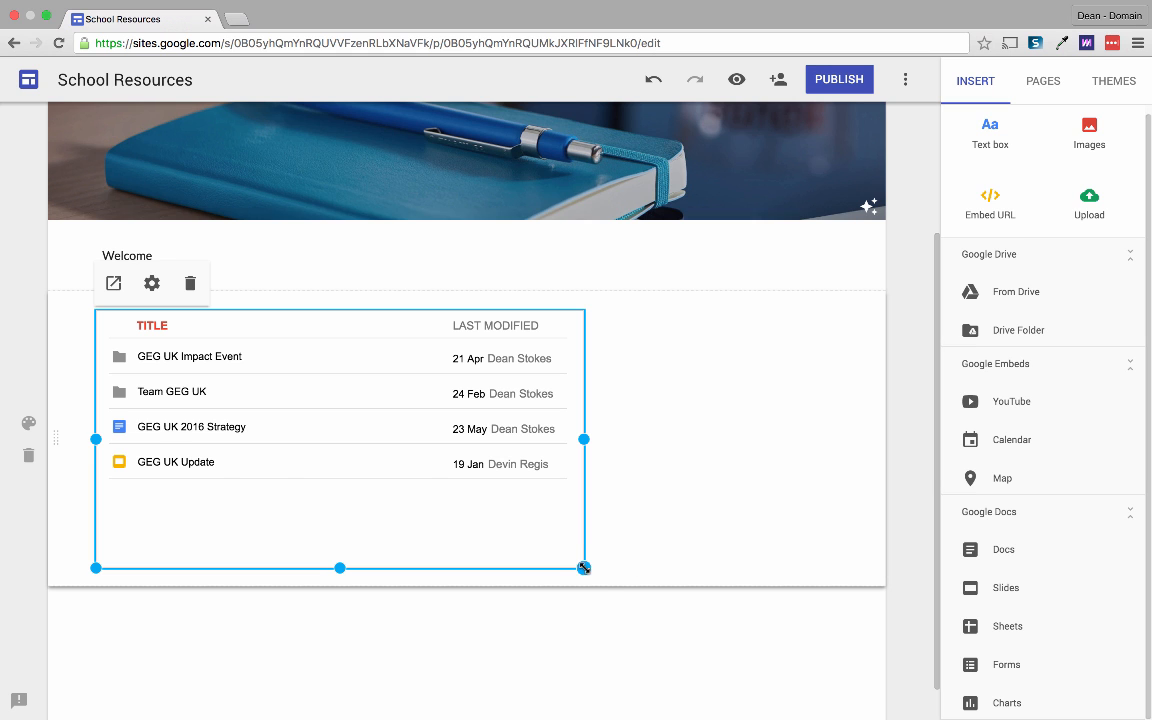
Step: Shorten the GEG UK folder embed and add the text It's really simple! beside it
{"action": "left_click_drag", "start_coordinate": [584, 568], "coordinate": [838, 592]}
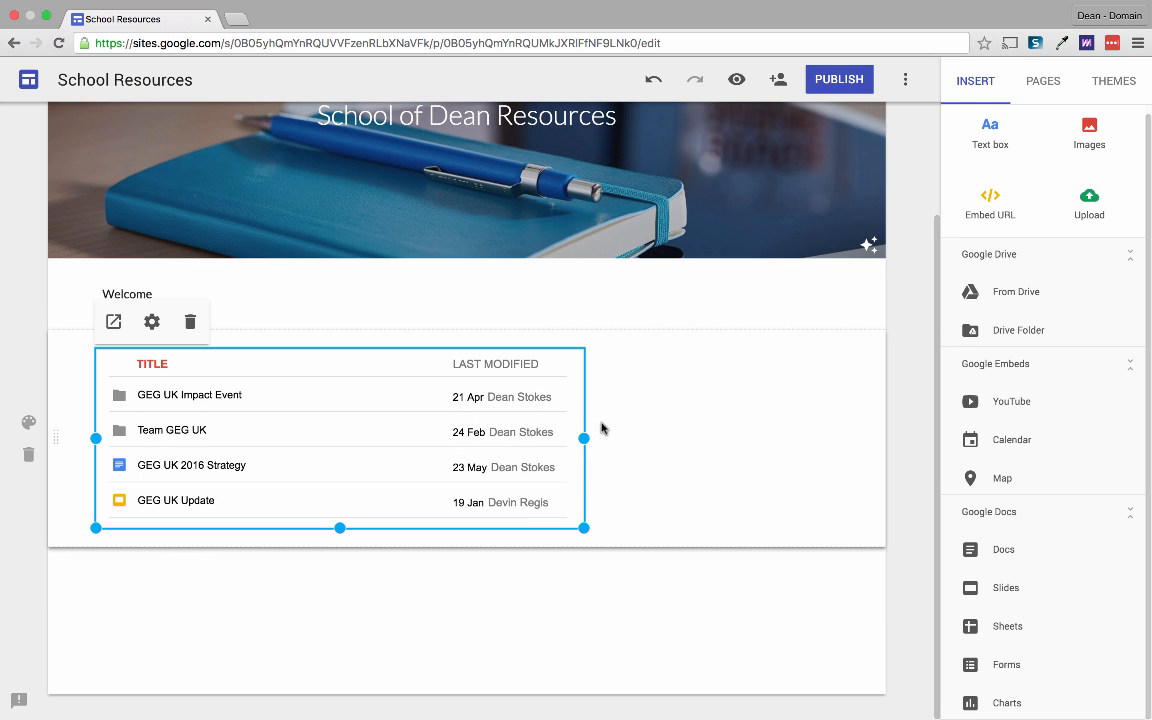
{"action": "mouse_move", "coordinate": [724, 428]}
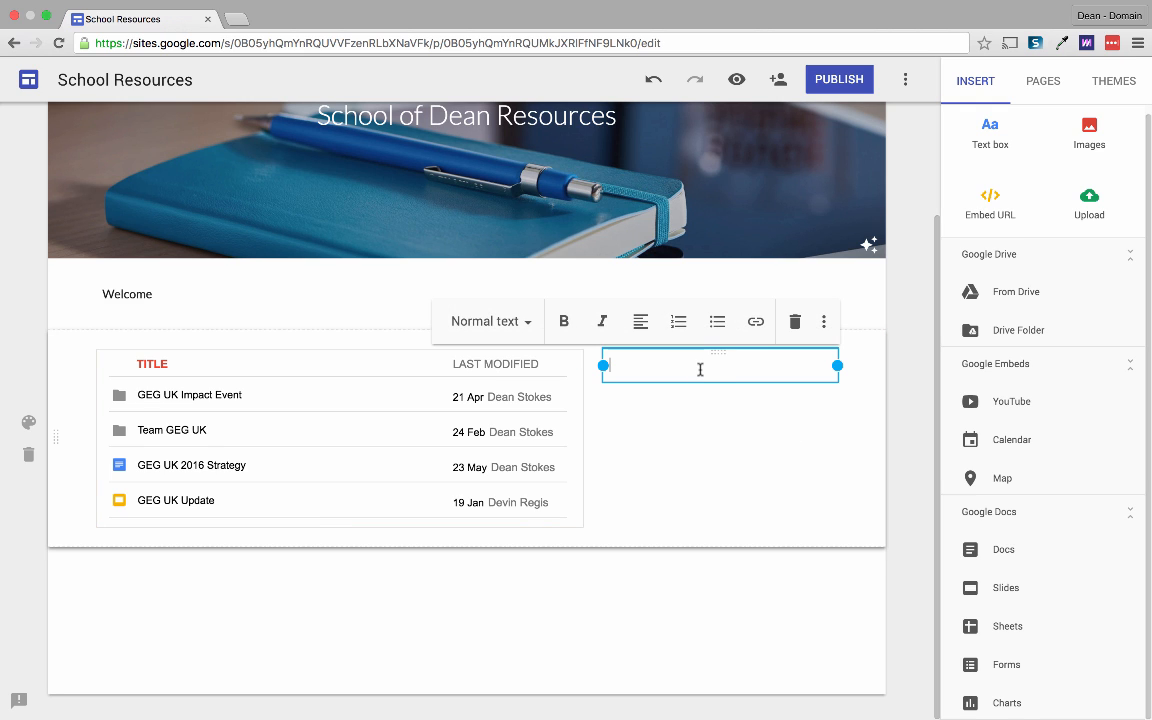
{"action": "type", "text": "It's really simple!"}
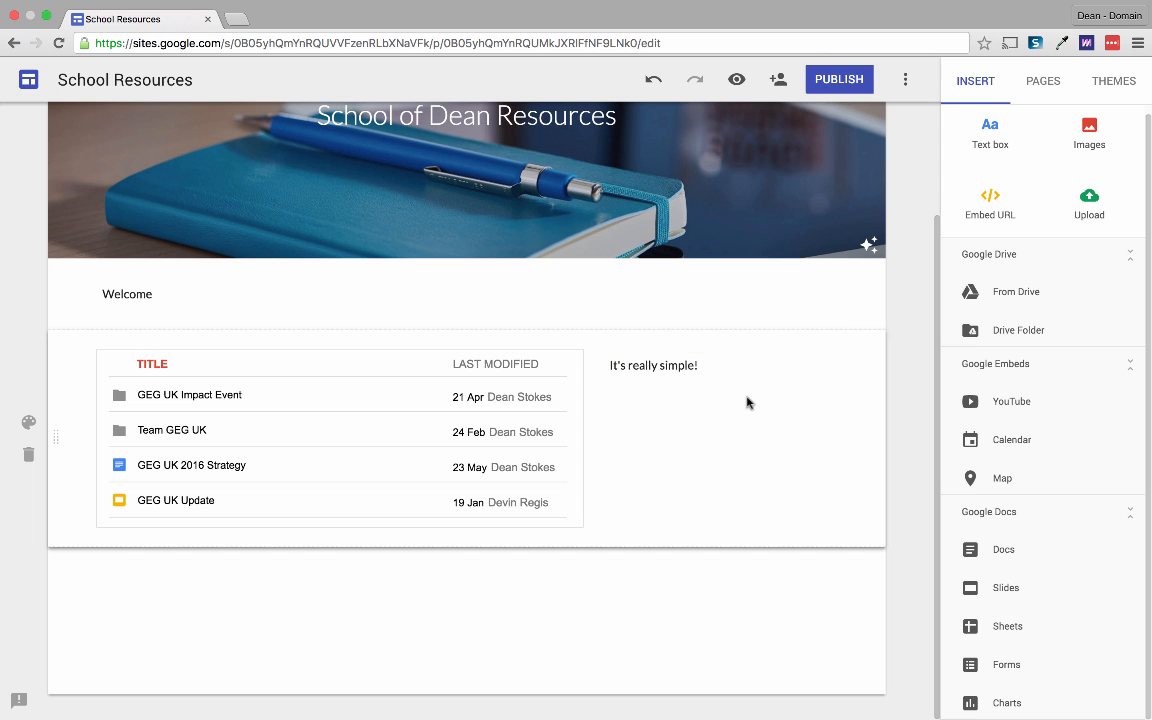
{"action": "mouse_move", "coordinate": [852, 368]}
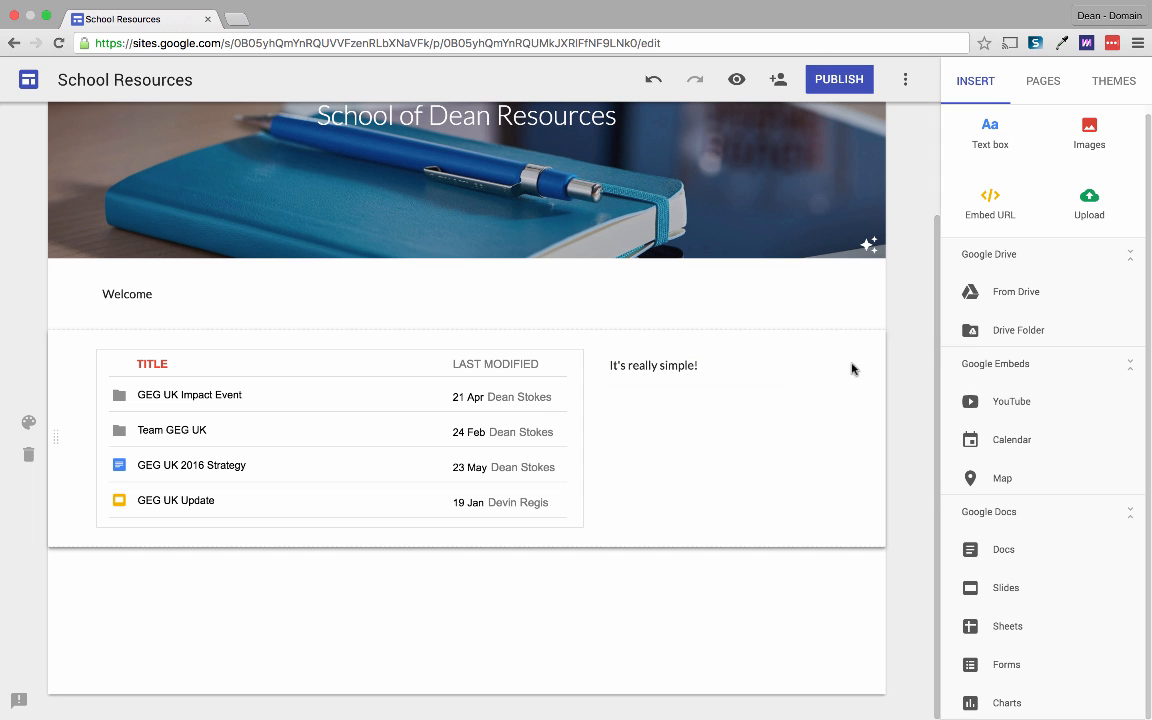
Step: Embed the Training Evaluation form from Drive below the folder list
{"action": "left_click", "coordinate": [1016, 292]}
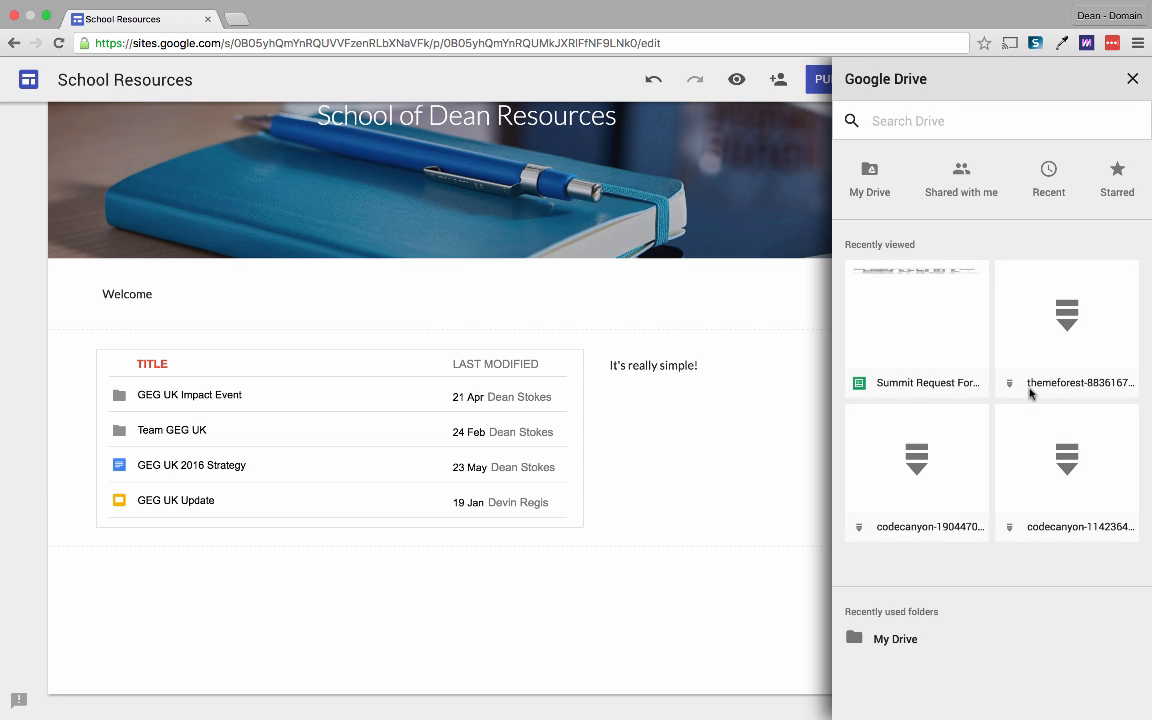
{"action": "left_click", "coordinate": [868, 178]}
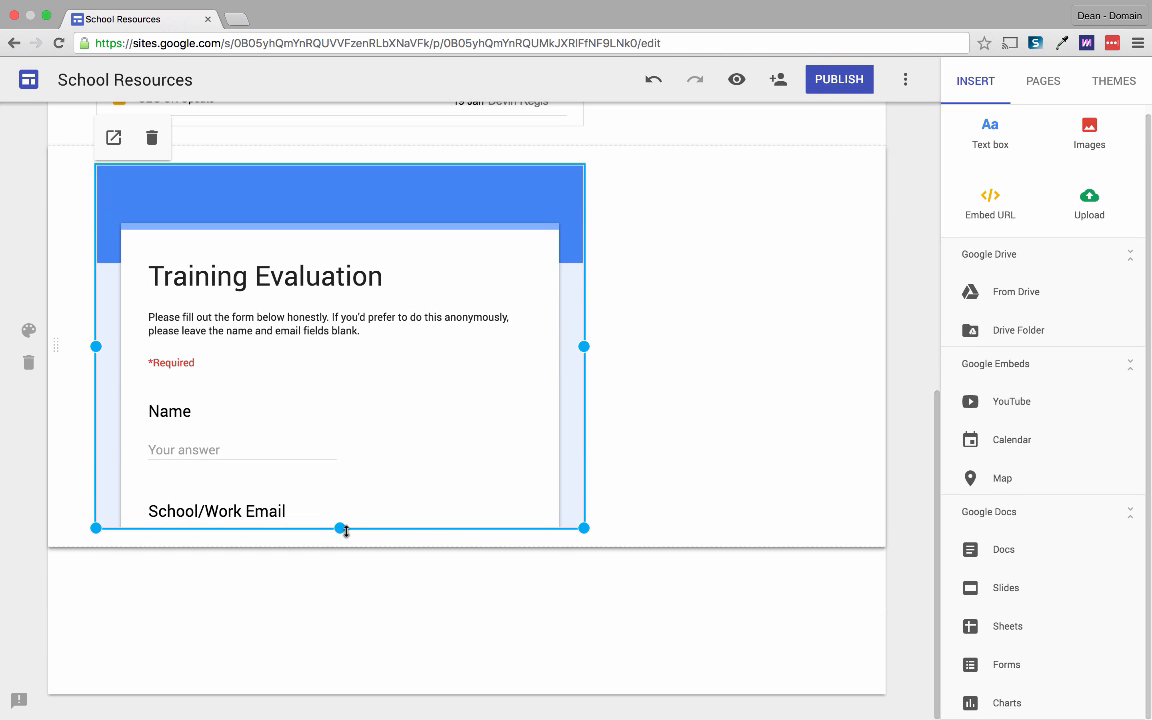
Step: Shorten the embedded Training Evaluation form so it ends around the Name field
{"action": "scroll", "scroll_direction": "down", "scroll_amount": 3}
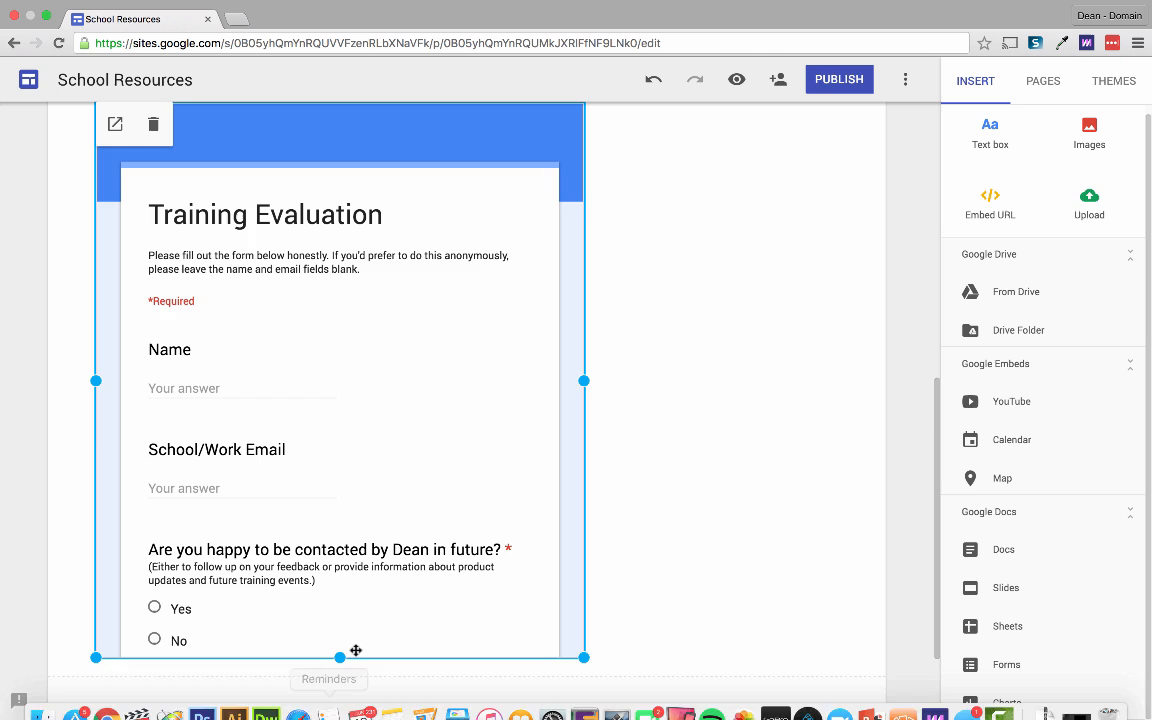
{"action": "scroll", "scroll_direction": "down", "scroll_amount": 3}
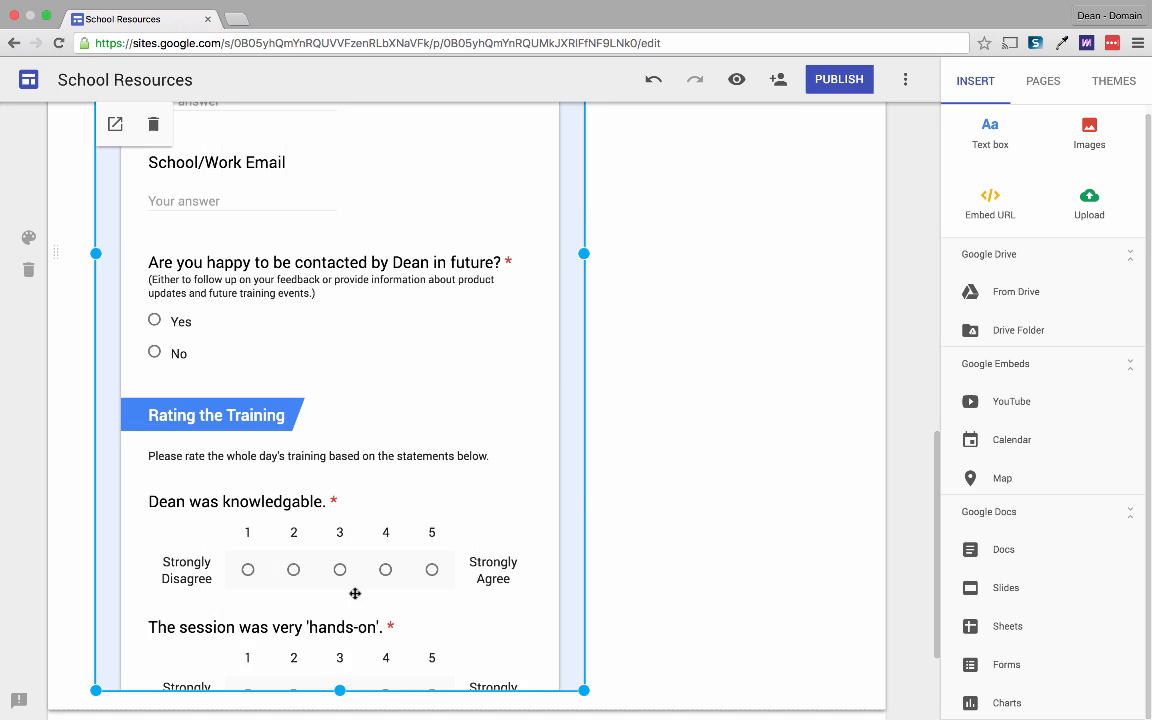
{"action": "scroll", "scroll_direction": "down", "scroll_amount": 3}
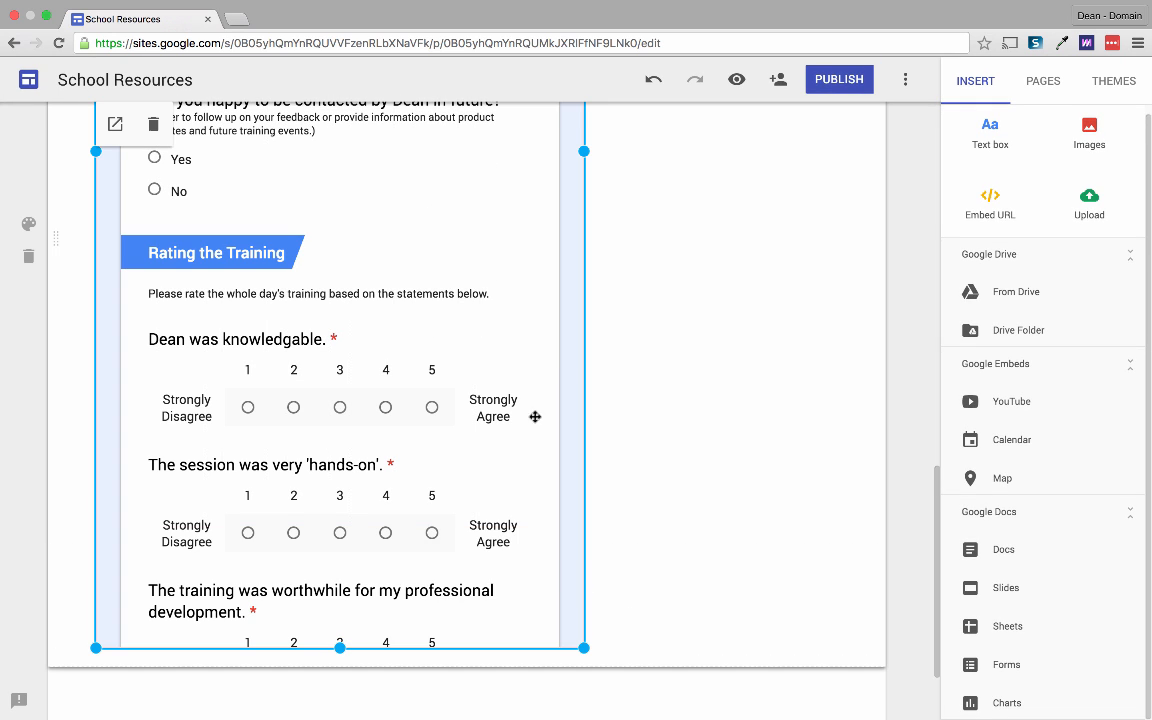
{"action": "scroll", "scroll_direction": "down", "scroll_amount": 3}
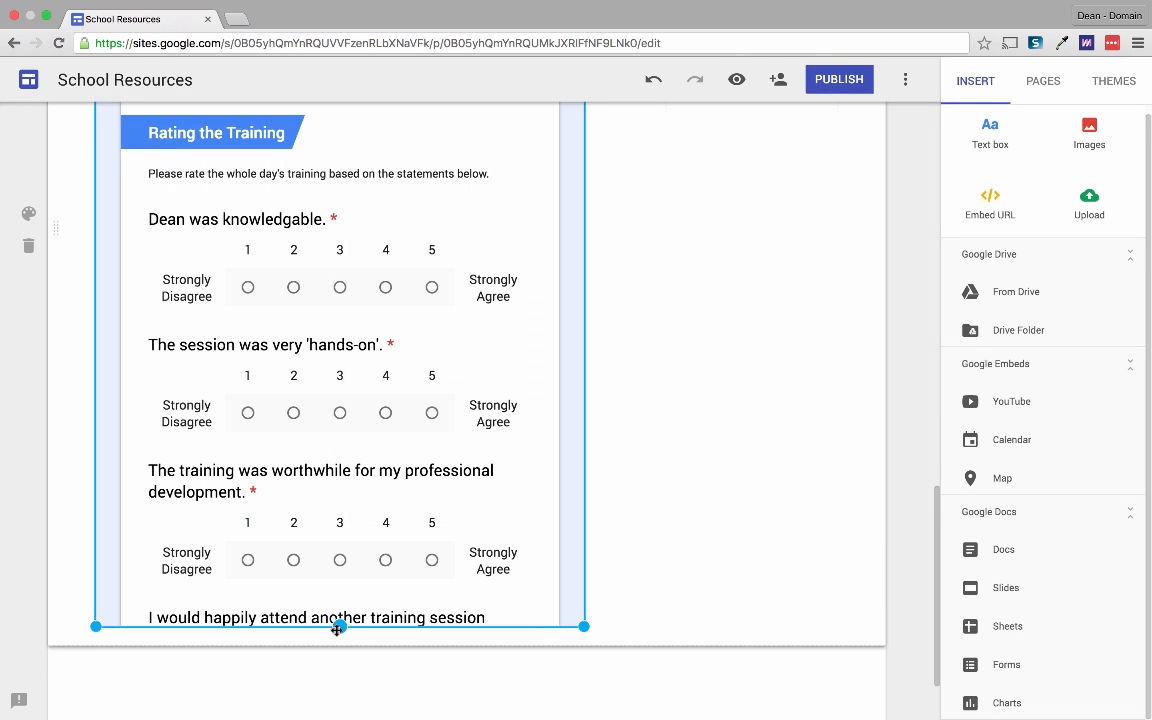
{"action": "left_click_drag", "start_coordinate": [338, 628], "coordinate": [338, 552]}
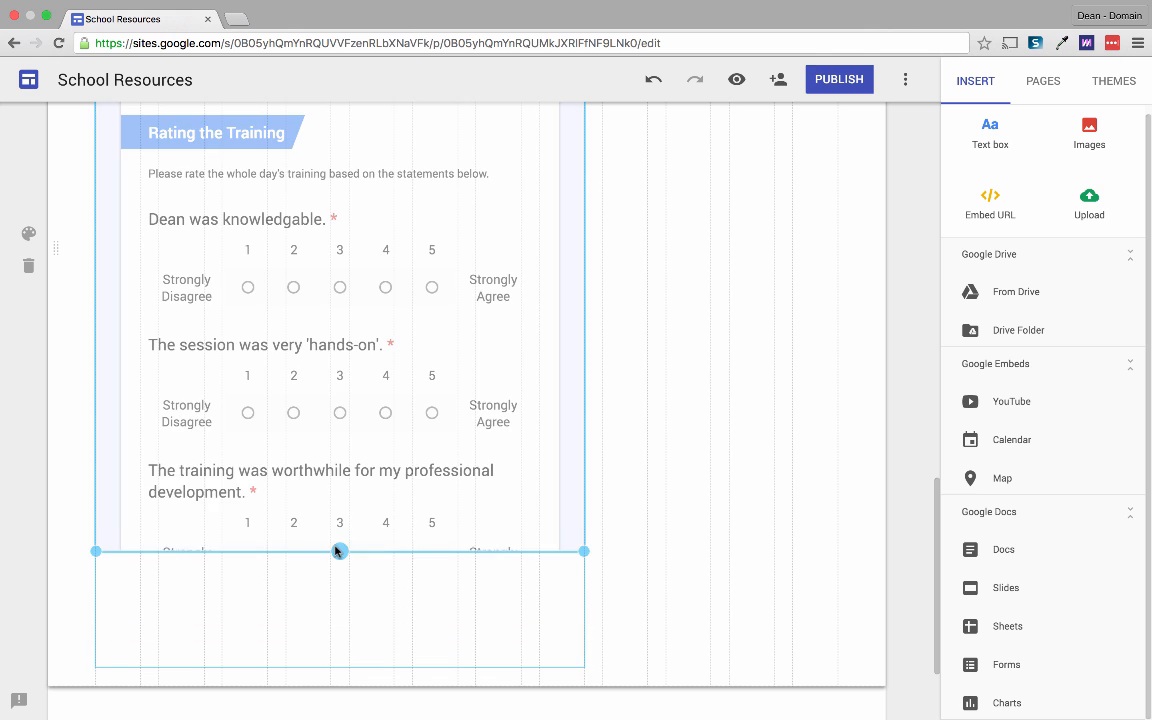
{"action": "scroll", "scroll_direction": "up", "scroll_amount": 3}
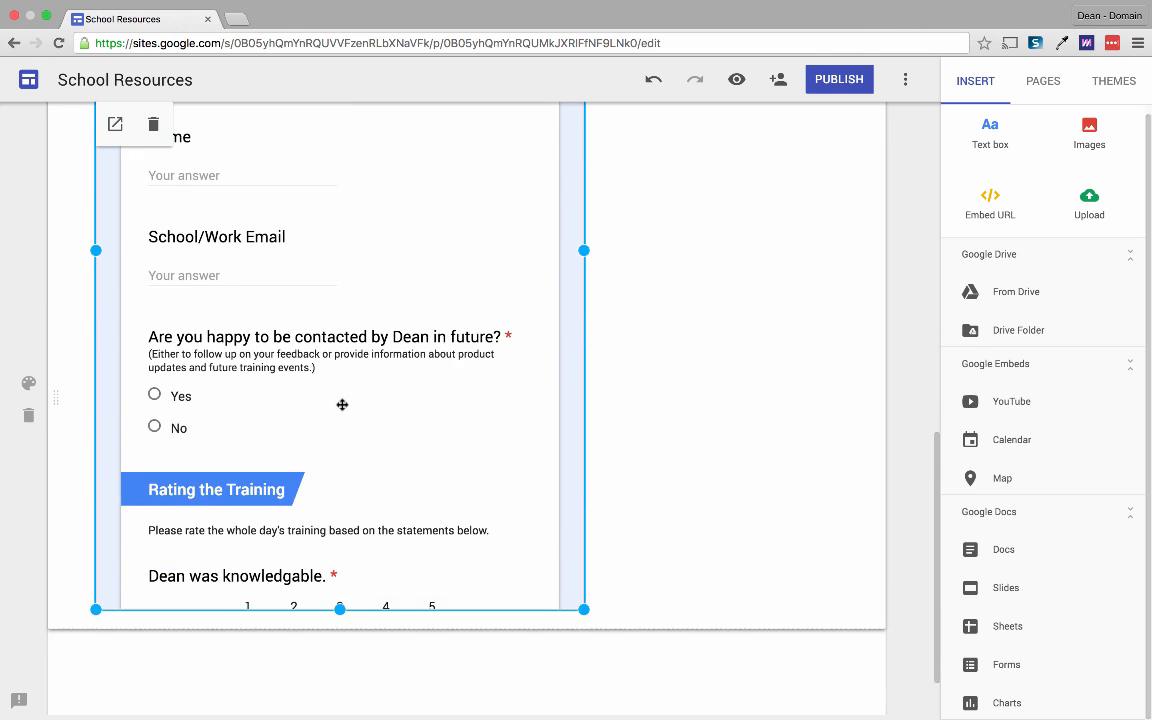
{"action": "scroll", "scroll_direction": "up", "scroll_amount": 3}
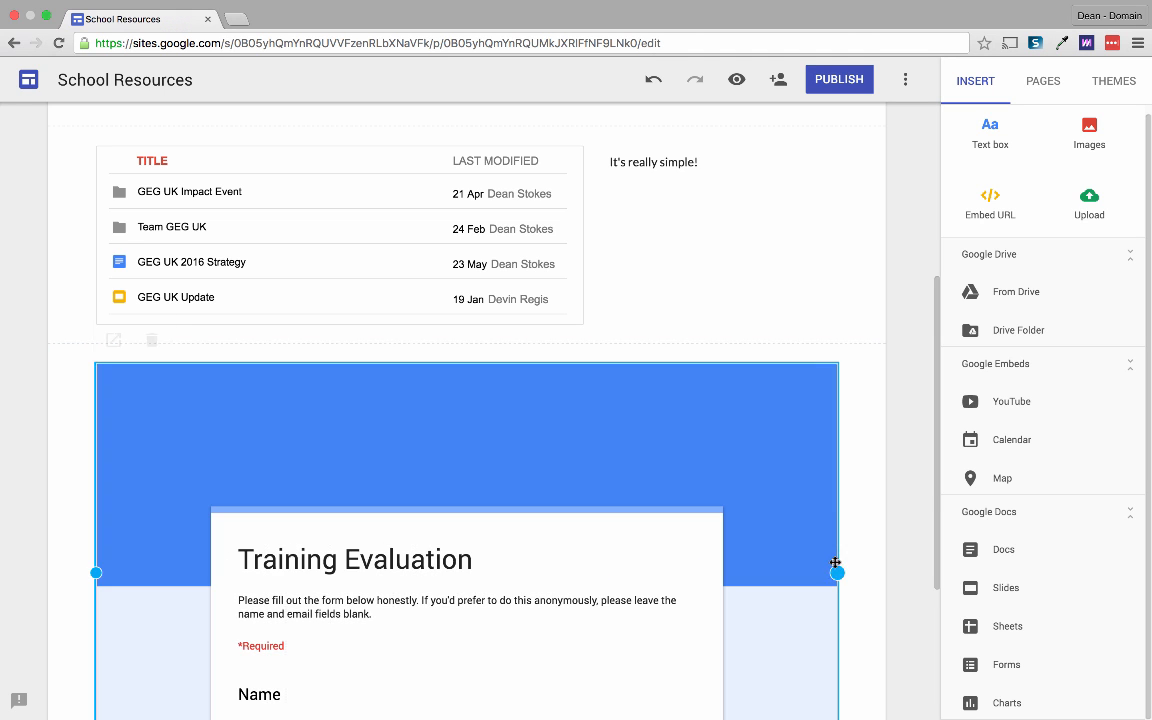
{"action": "scroll", "scroll_direction": "down", "scroll_amount": 3}
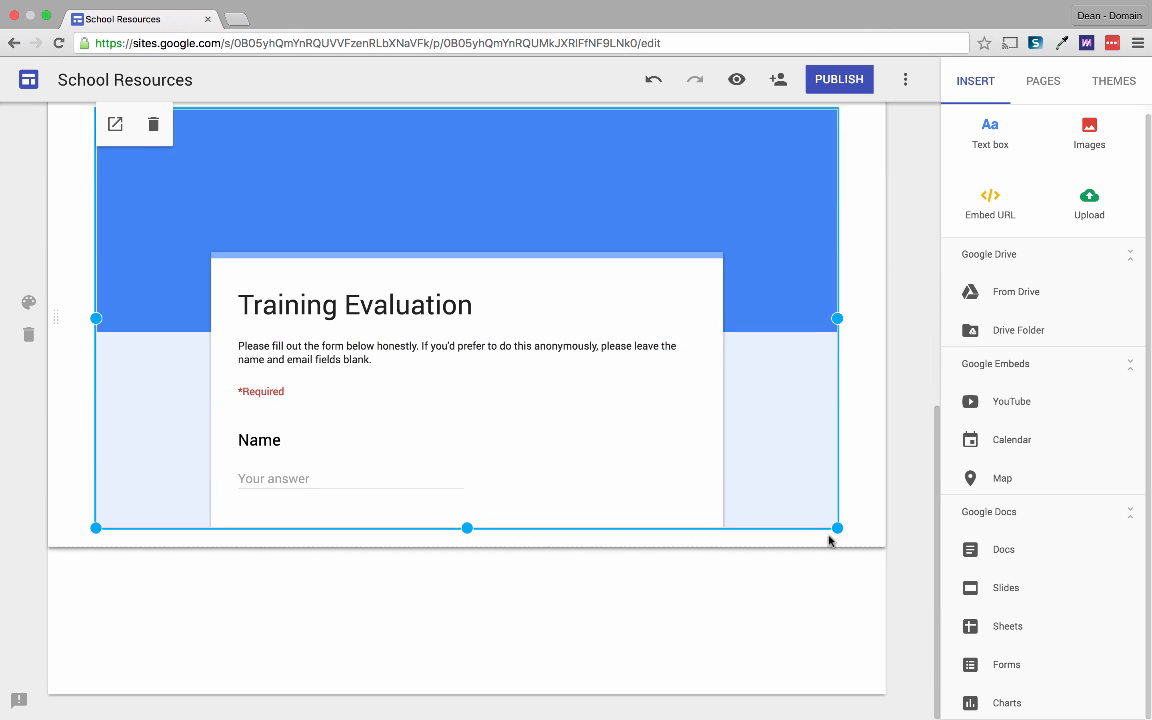
{"action": "scroll", "scroll_direction": "up", "scroll_amount": 3}
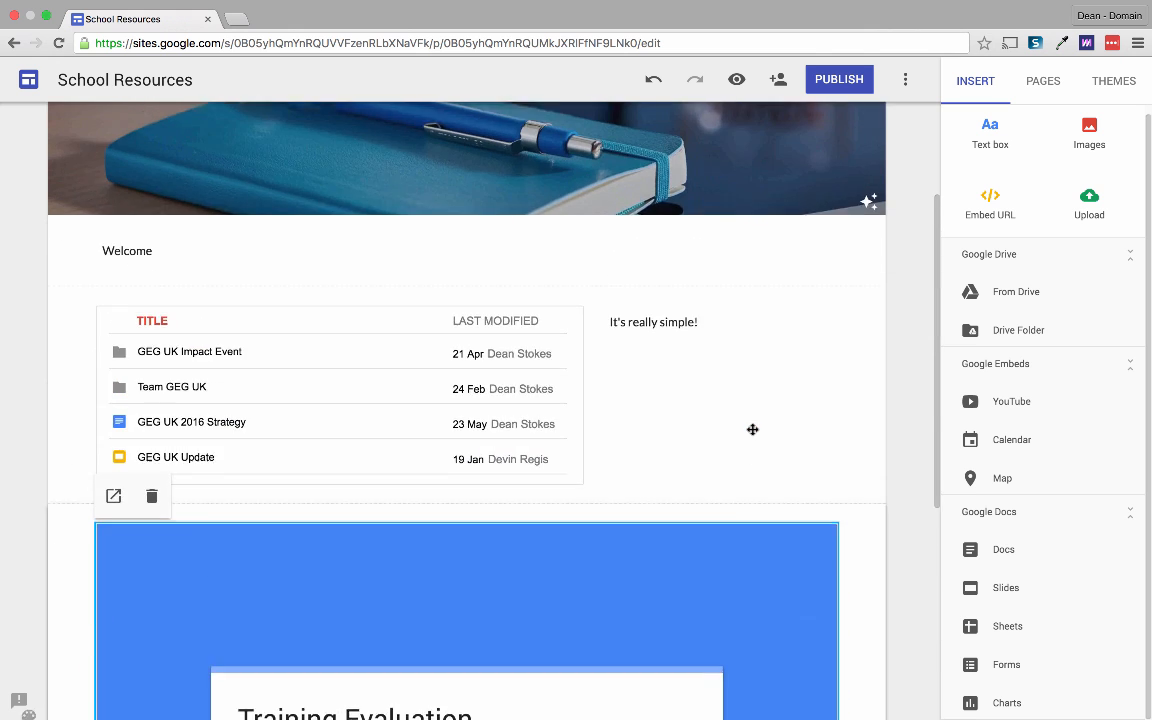
{"action": "scroll", "scroll_direction": "down", "scroll_amount": 3}
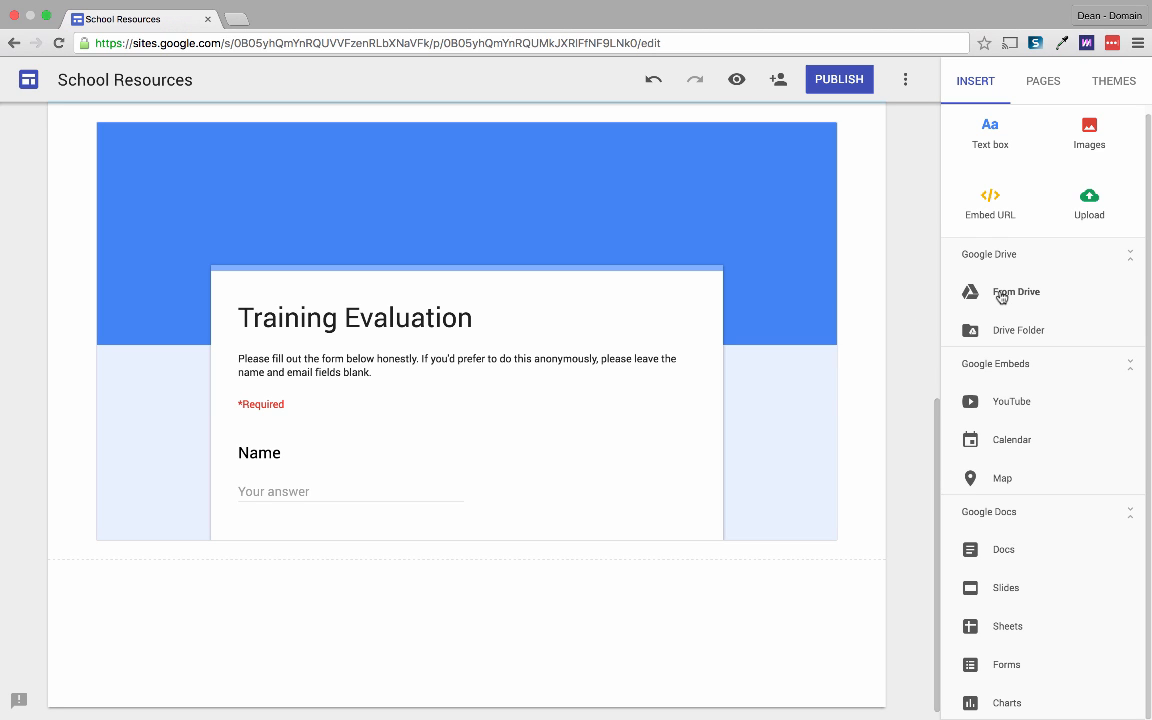
{"action": "mouse_move", "coordinate": [1012, 404]}
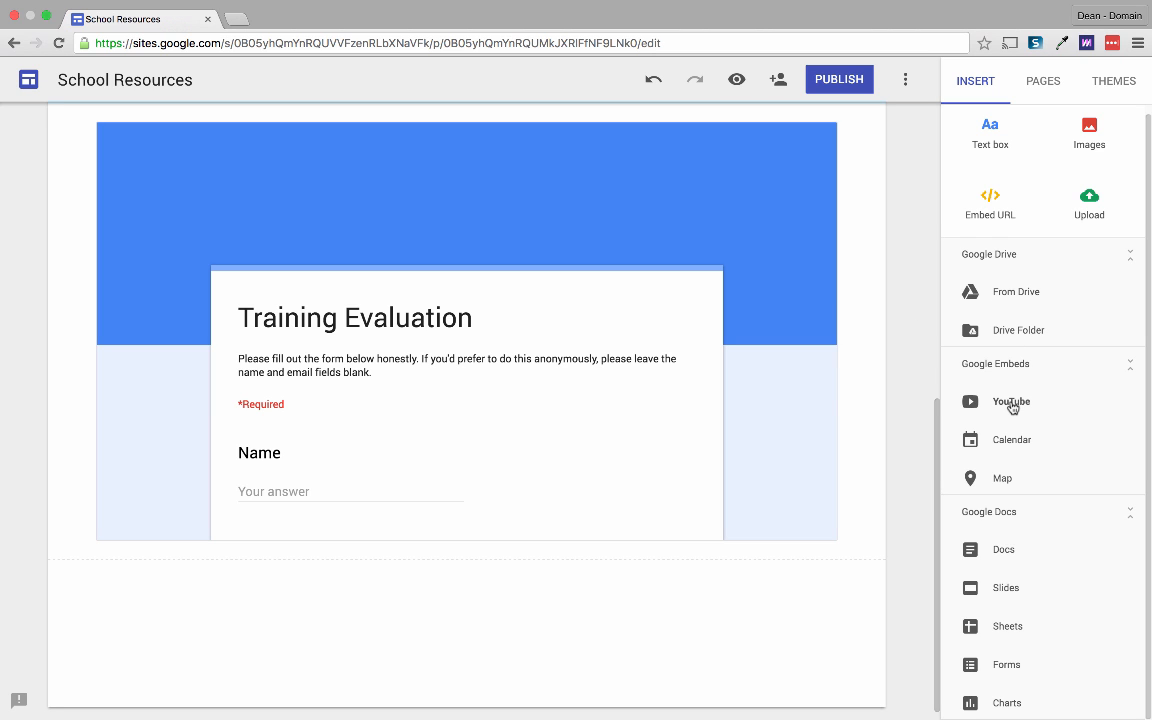
{"action": "mouse_move", "coordinate": [1088, 204]}
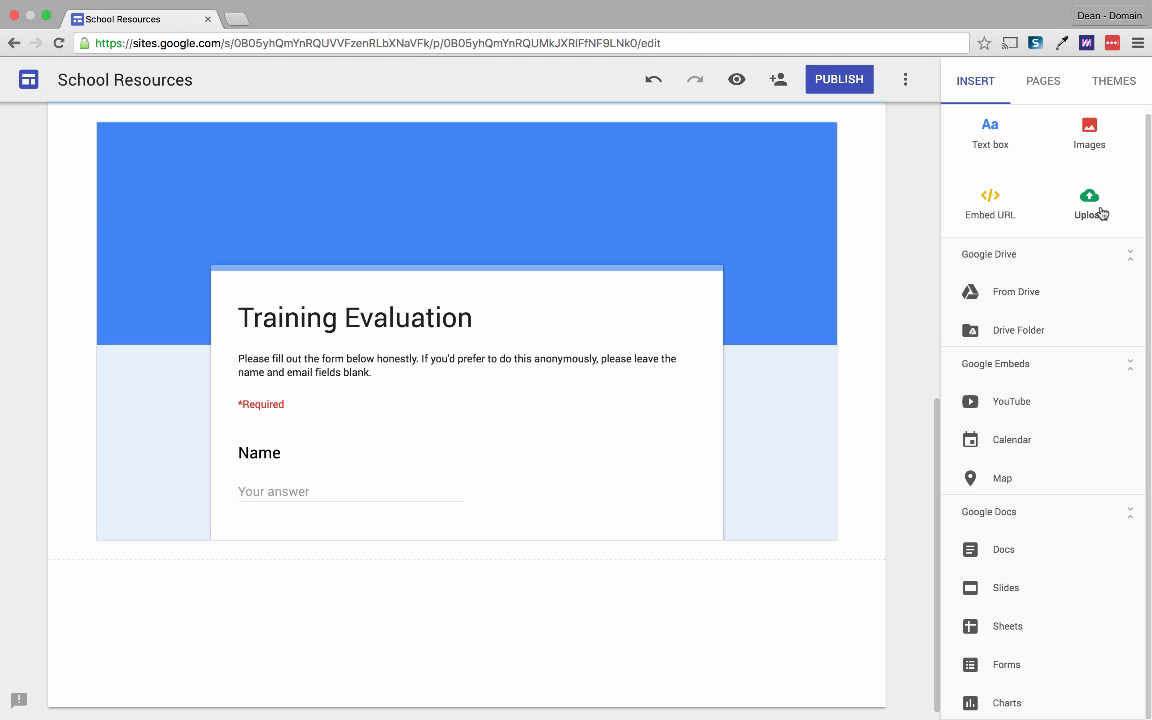
Step: Upload Important Doc.docx from the company folder so it previews below the form
{"action": "left_click", "coordinate": [1088, 200]}
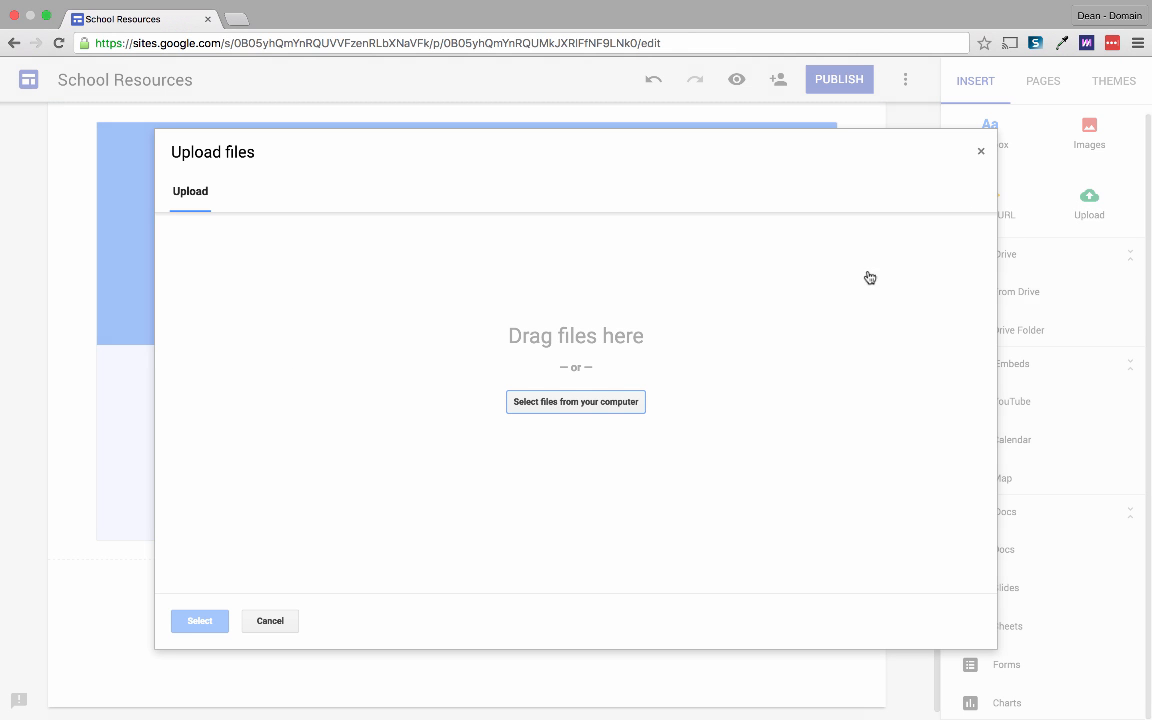
{"action": "left_click", "coordinate": [576, 400]}
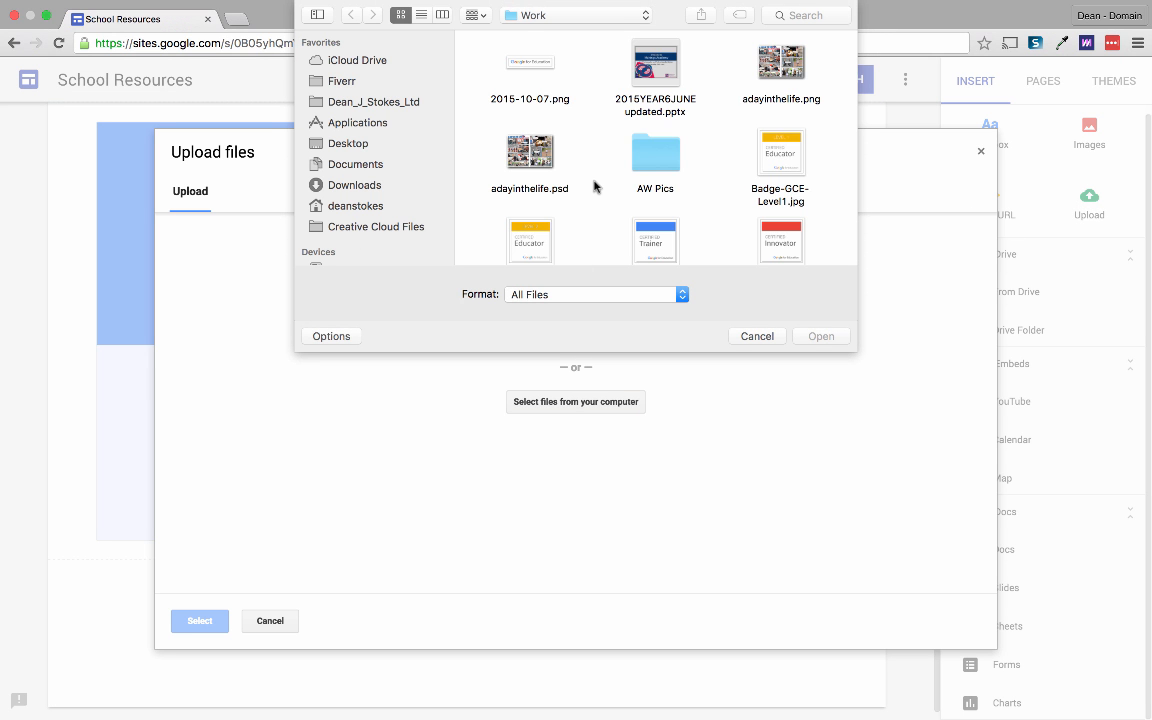
{"action": "scroll", "scroll_direction": "down", "scroll_amount": 3}
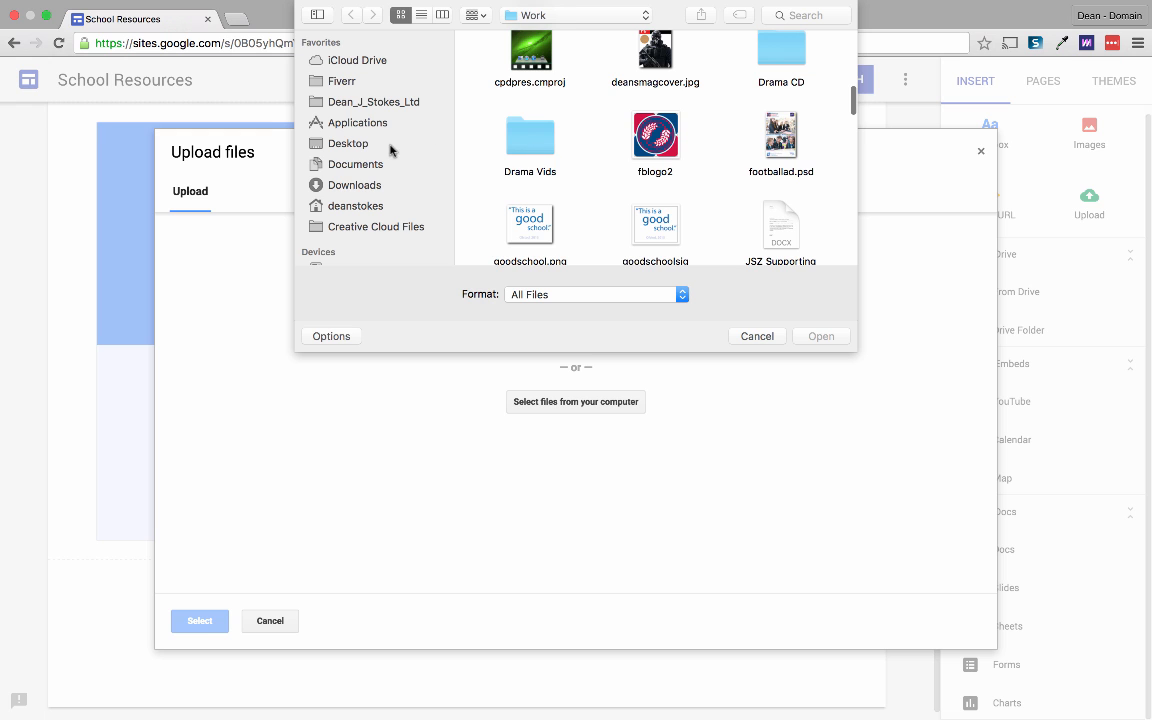
{"action": "left_click", "coordinate": [376, 100]}
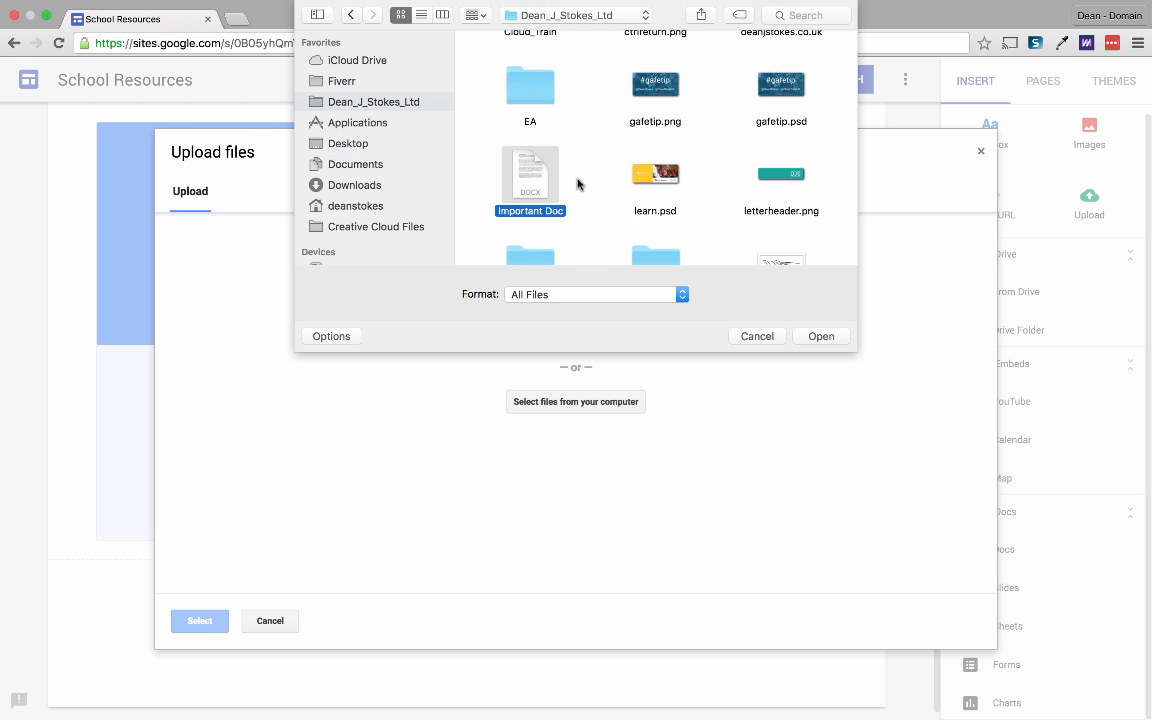
{"action": "left_click", "coordinate": [820, 336]}
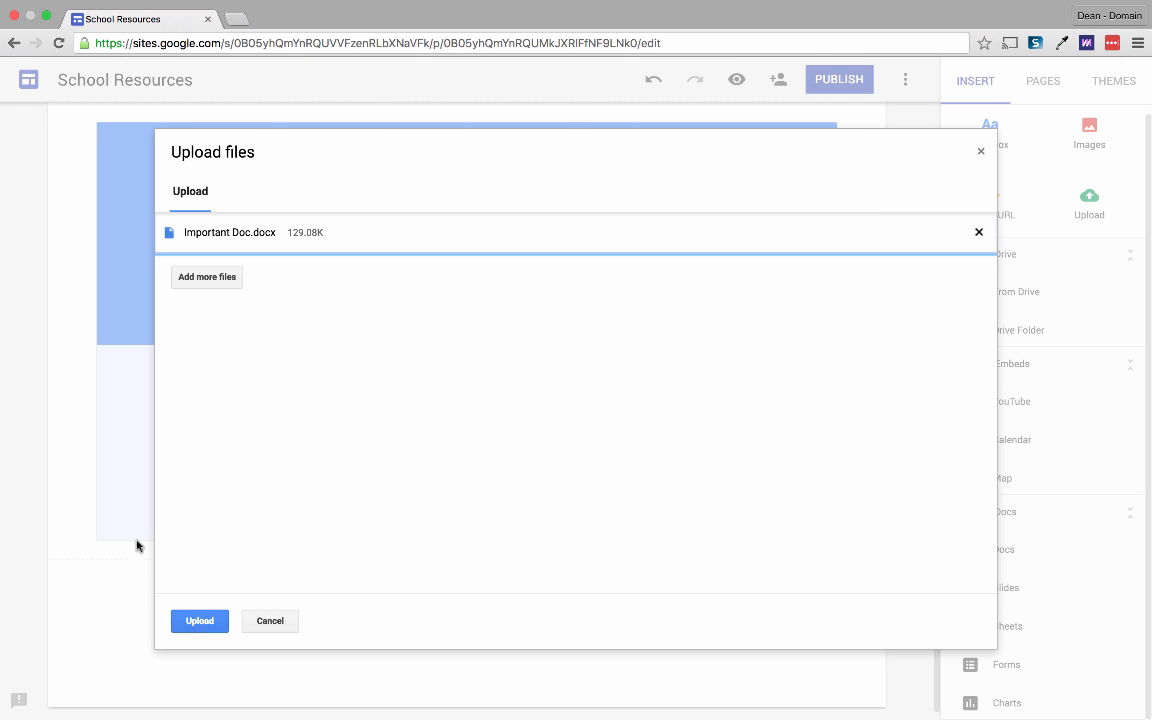
{"action": "left_click", "coordinate": [200, 620]}
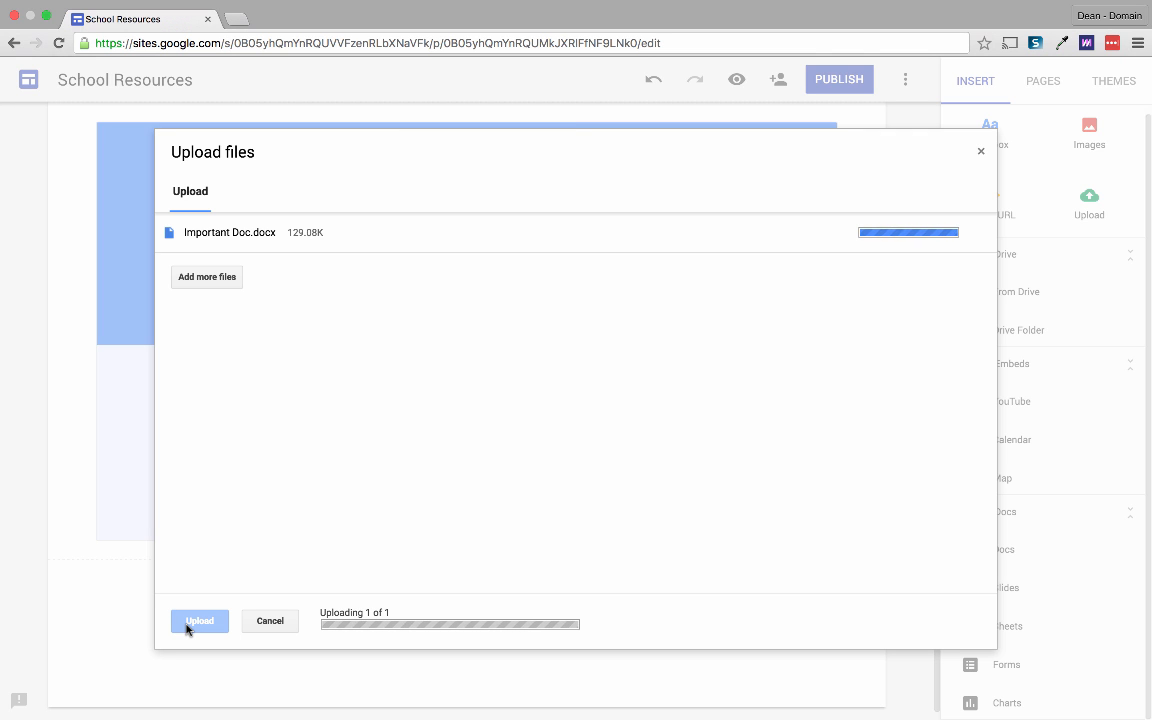
{"action": "left_click", "coordinate": [200, 620]}
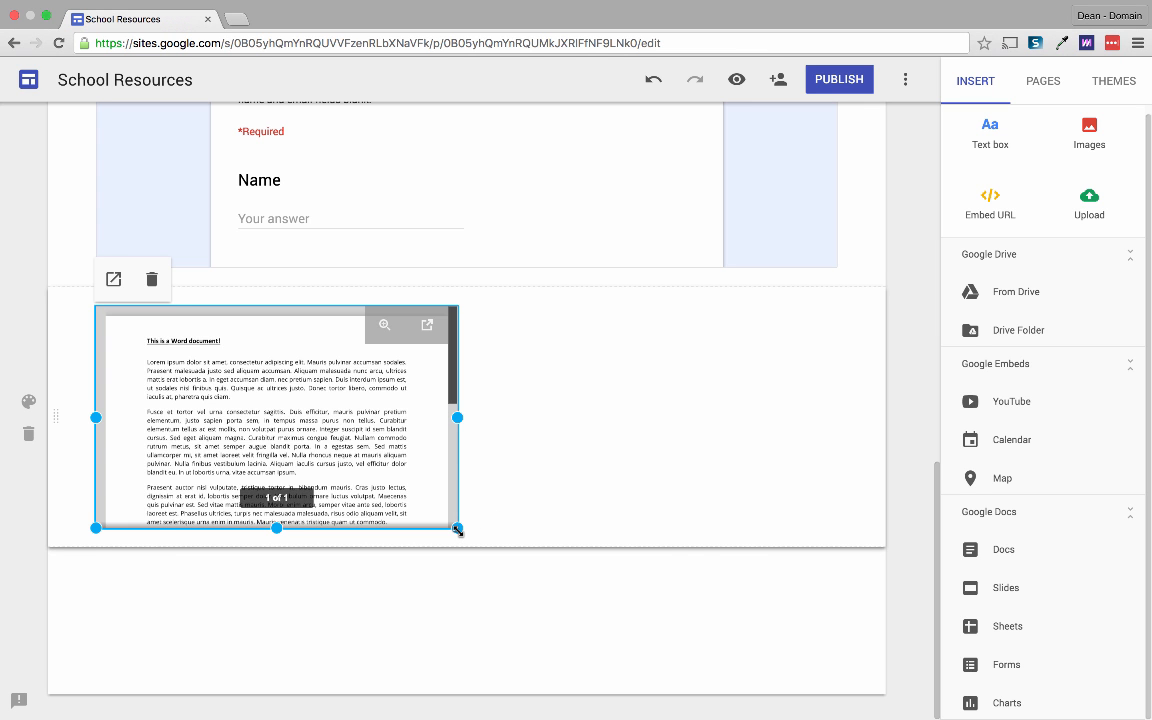
Step: Enlarge the Important Doc preview to full page width and greater height
{"action": "left_click_drag", "start_coordinate": [456, 528], "coordinate": [840, 568]}
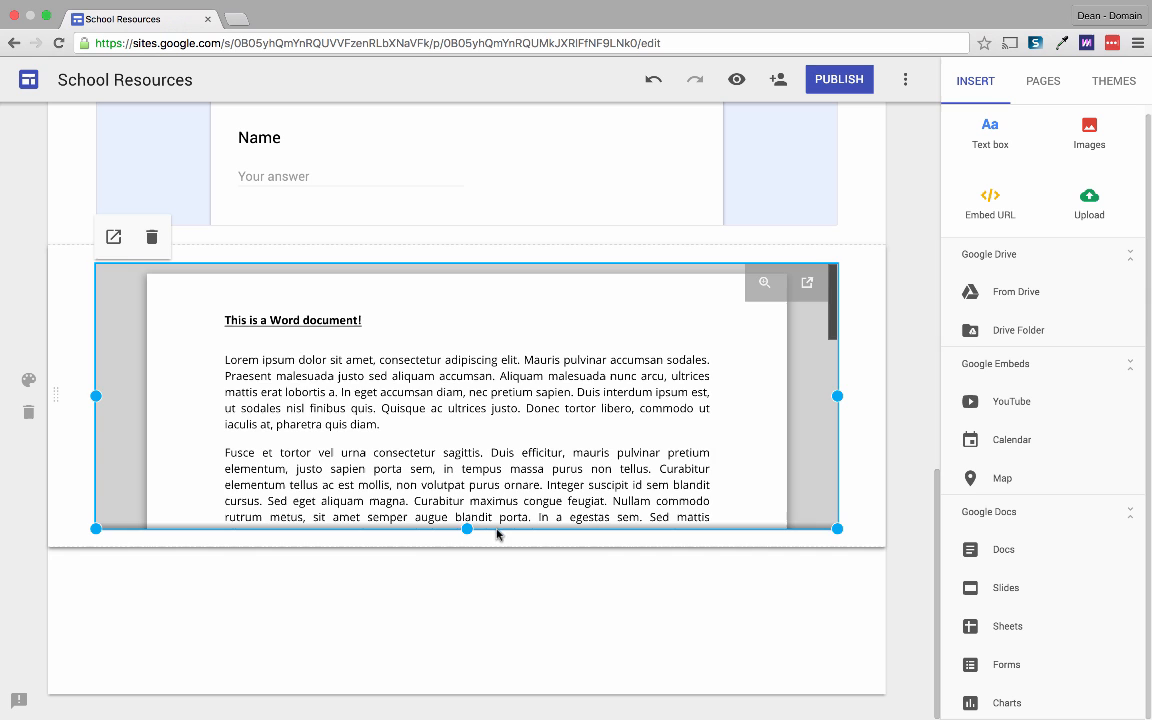
{"action": "scroll", "scroll_direction": "down", "scroll_amount": 3}
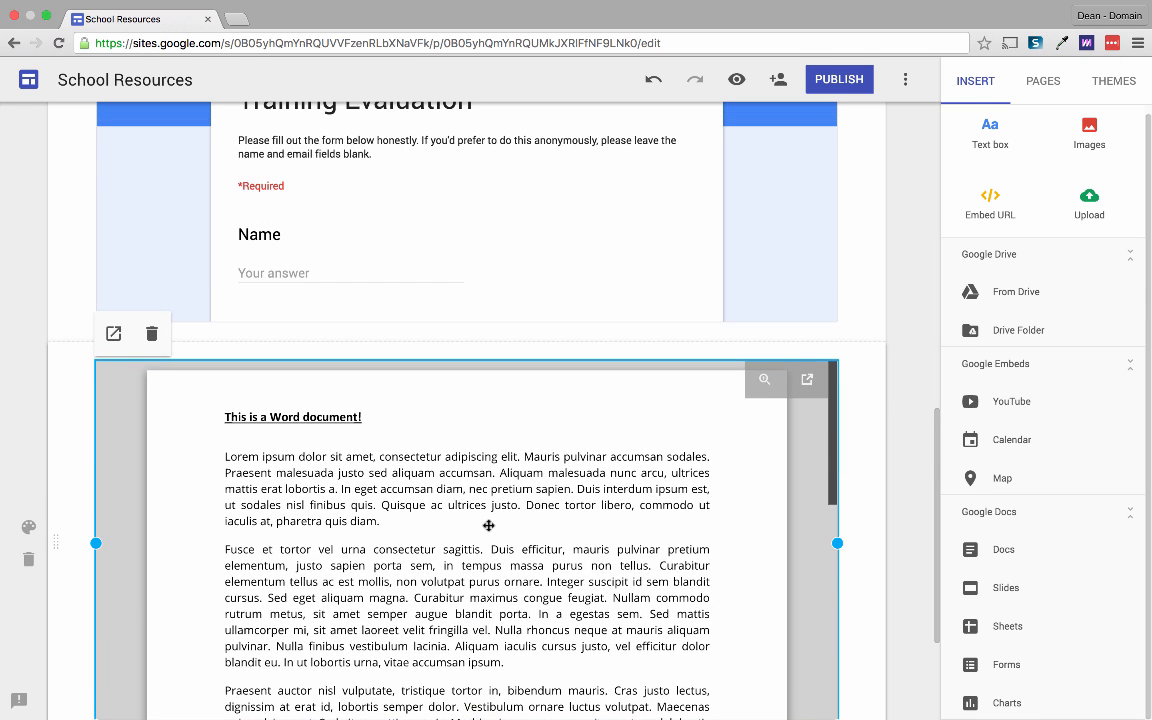
{"action": "scroll", "scroll_direction": "up", "scroll_amount": 3}
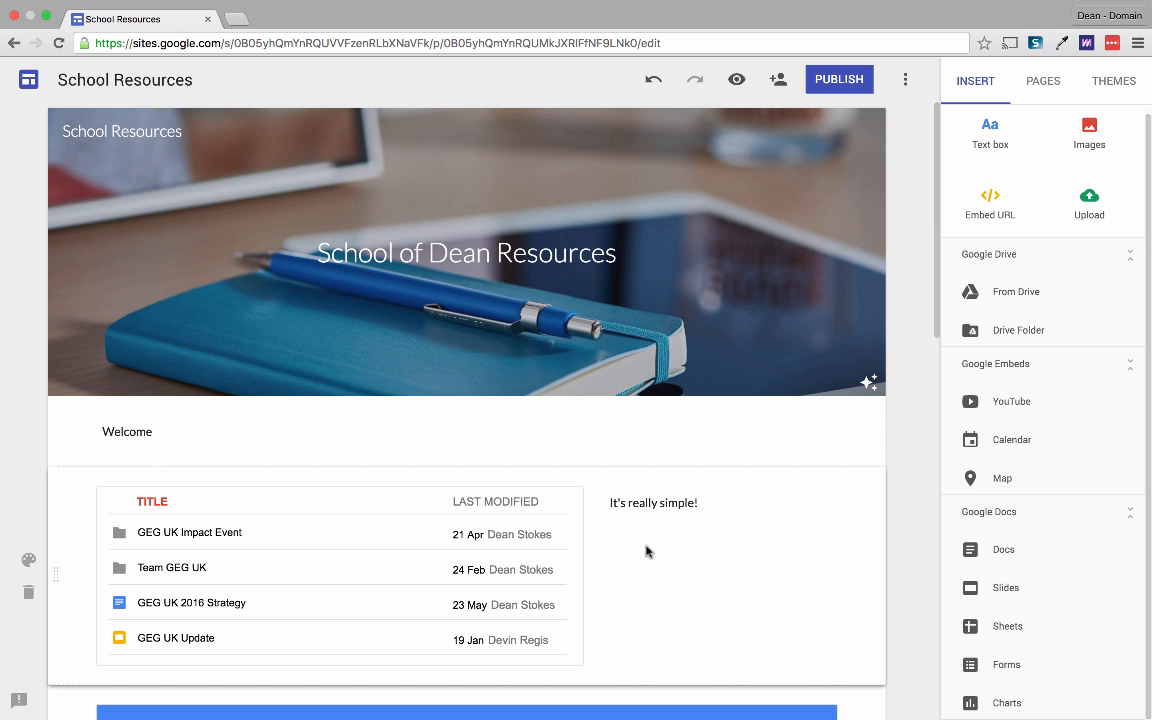
{"action": "mouse_move", "coordinate": [1044, 162]}
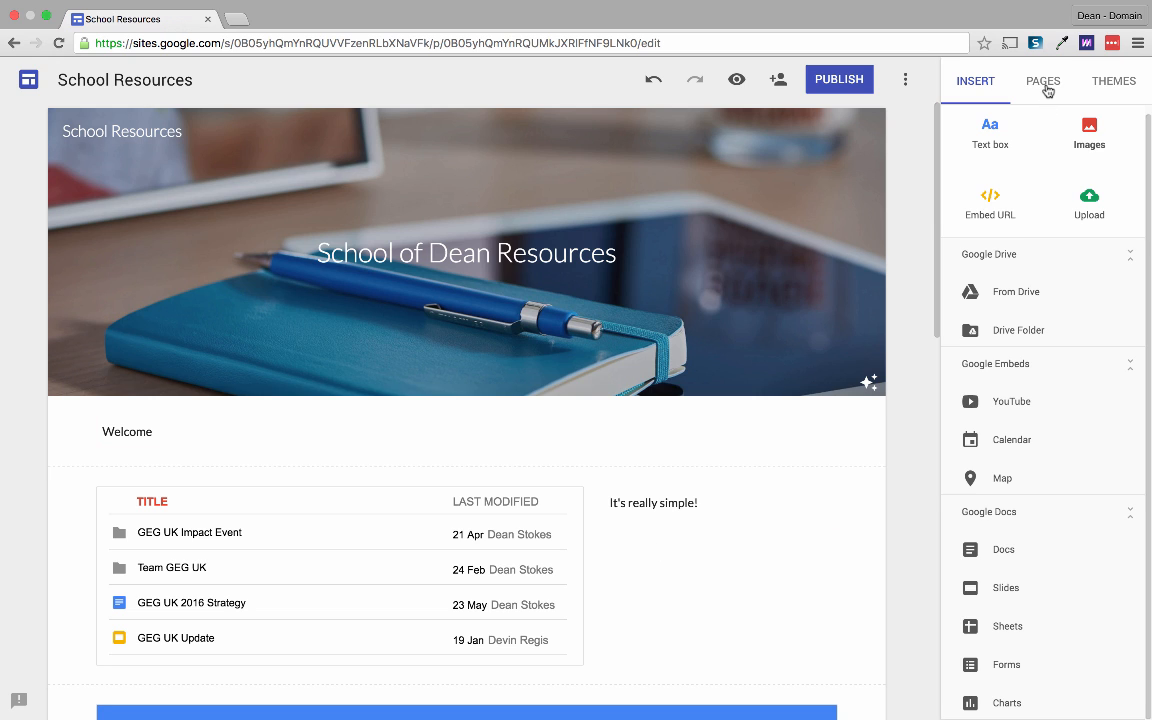
Step: Create a new page named Maths from the Pages list
{"action": "left_click", "coordinate": [1044, 80]}
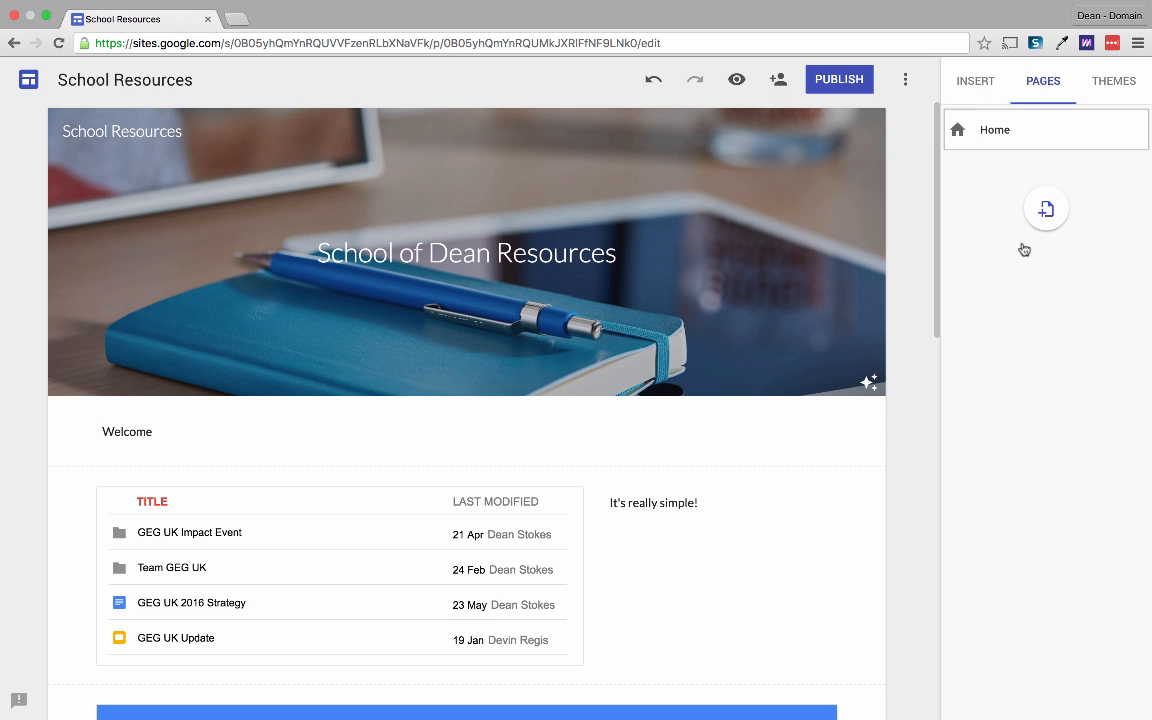
{"action": "left_click", "coordinate": [1046, 208]}
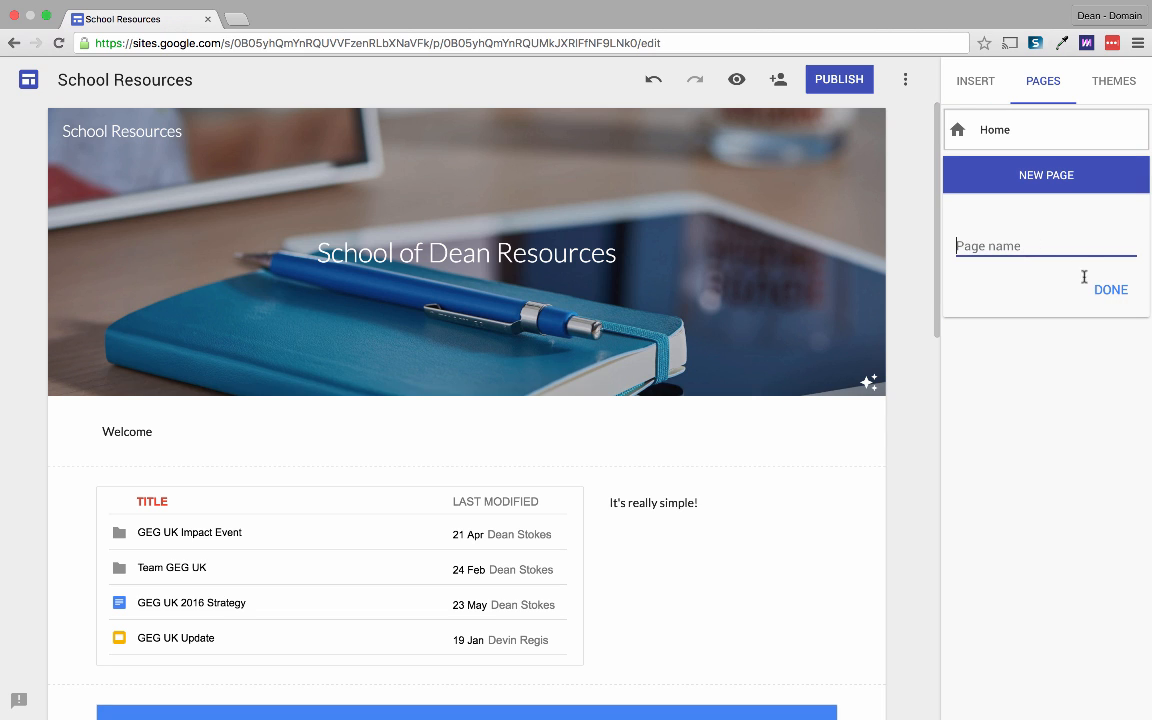
{"action": "type", "text": "Maths"}
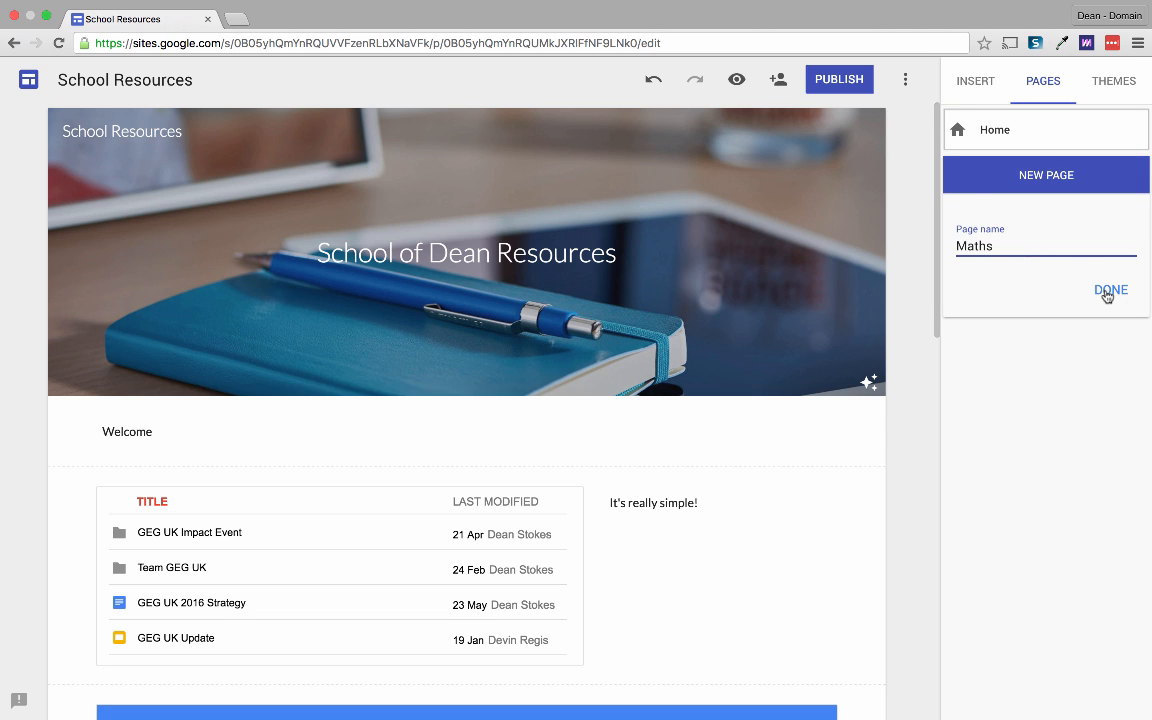
{"action": "left_click", "coordinate": [1112, 290]}
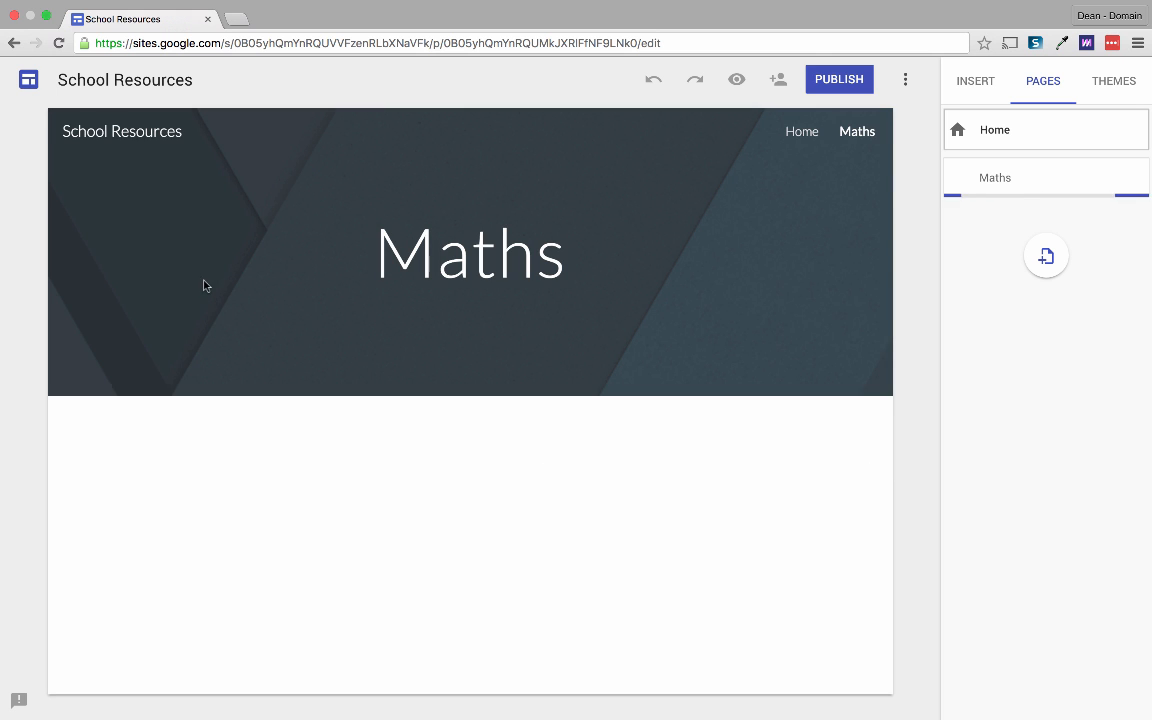
{"action": "mouse_move", "coordinate": [400, 332]}
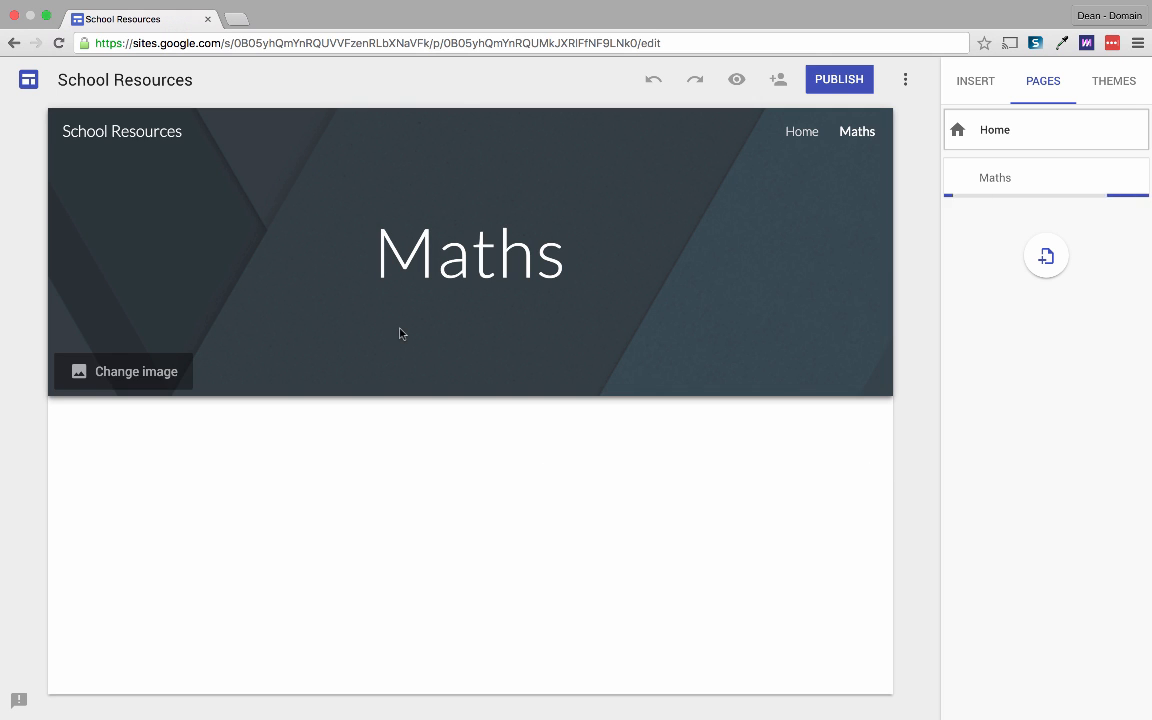
Step: Set the Maths page header image to the colourful sticky-notes photo
{"action": "left_click", "coordinate": [136, 370]}
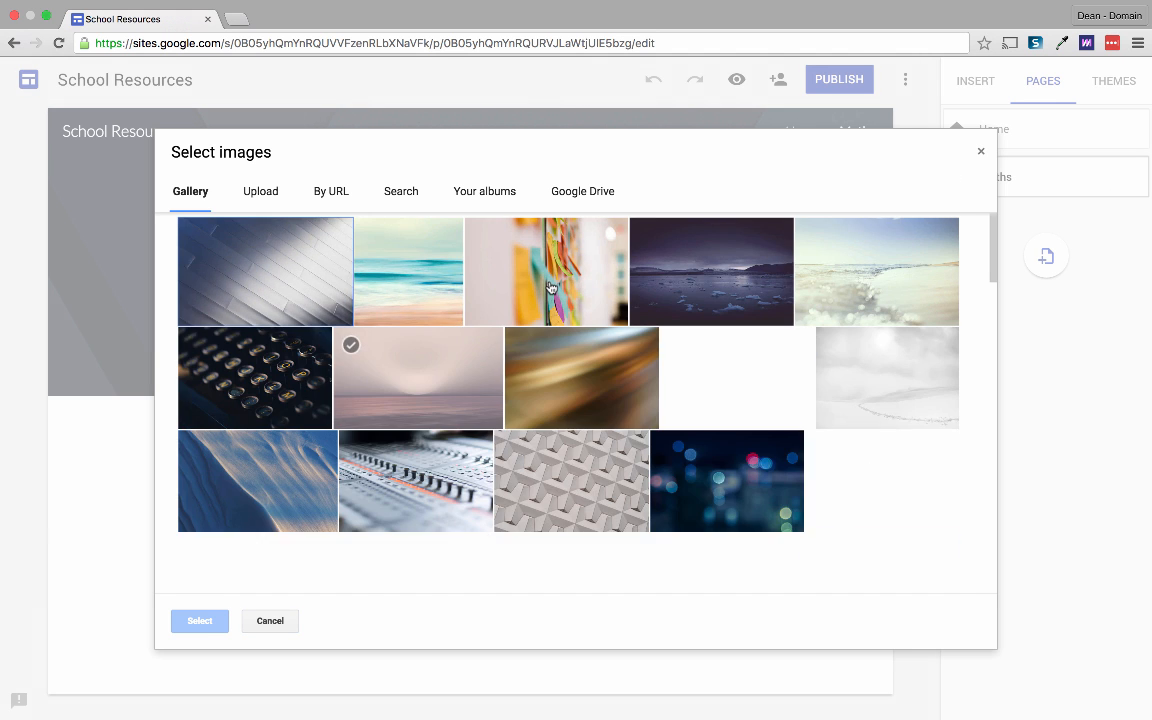
{"action": "left_click", "coordinate": [546, 272]}
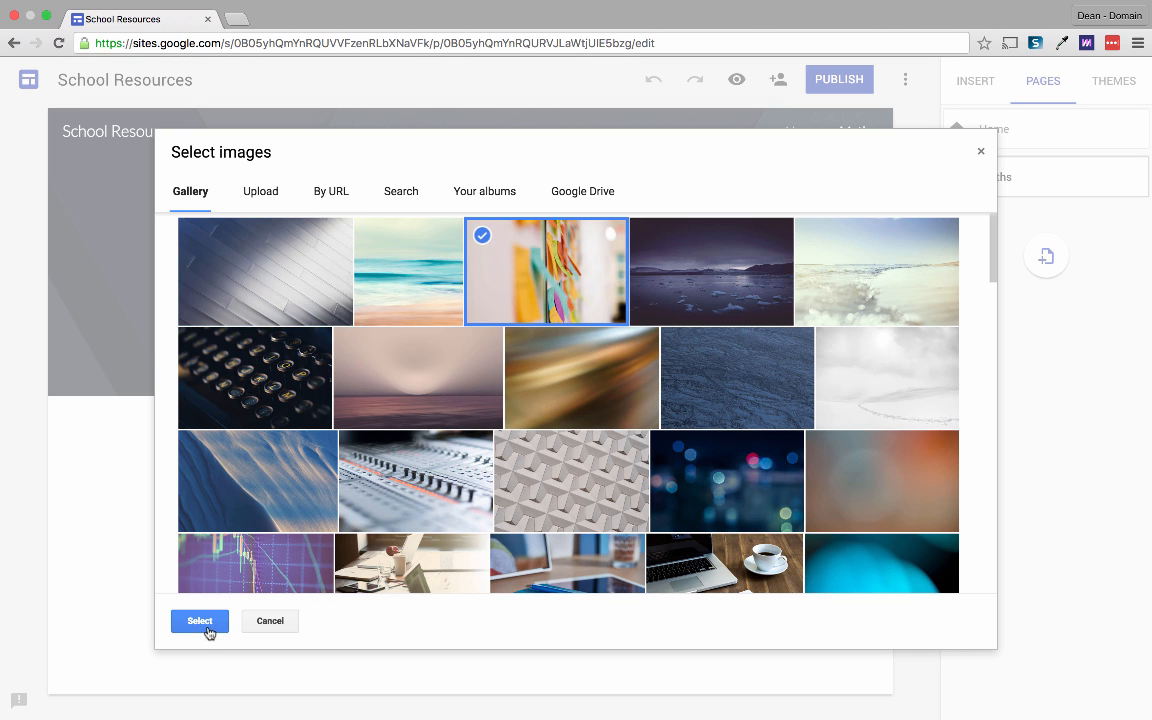
{"action": "left_click", "coordinate": [200, 620]}
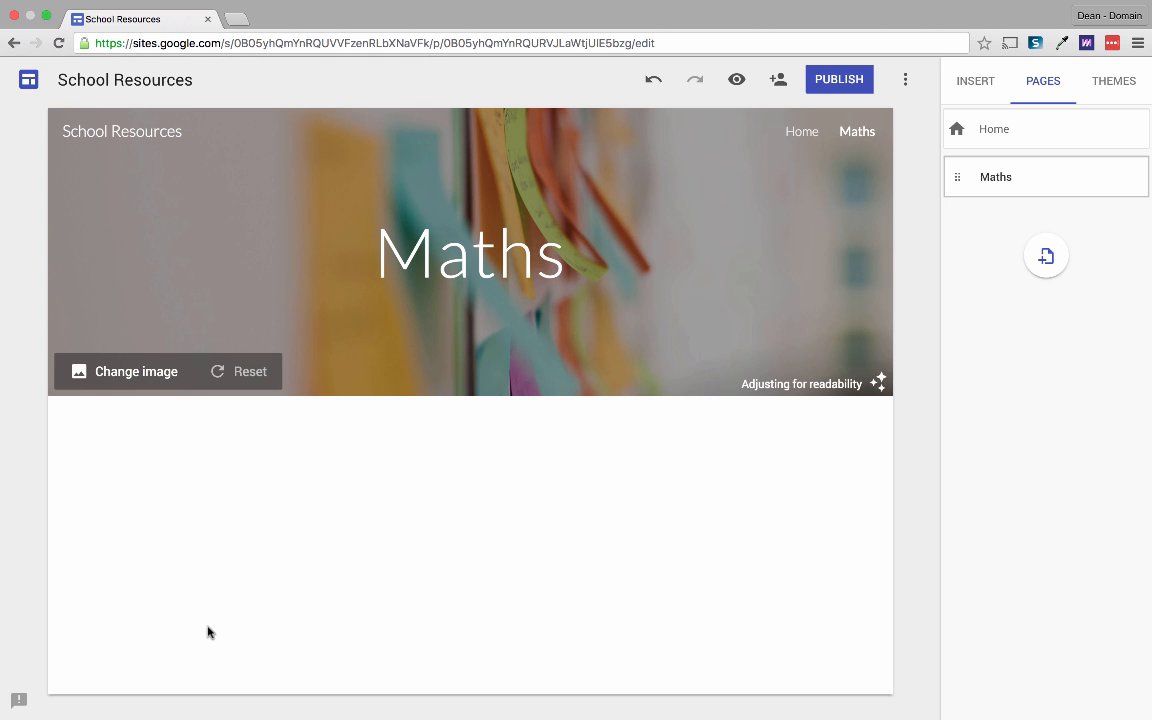
Step: Create an English page with the laptop, coffee cup and notebook header photo
{"action": "left_click", "coordinate": [1046, 256]}
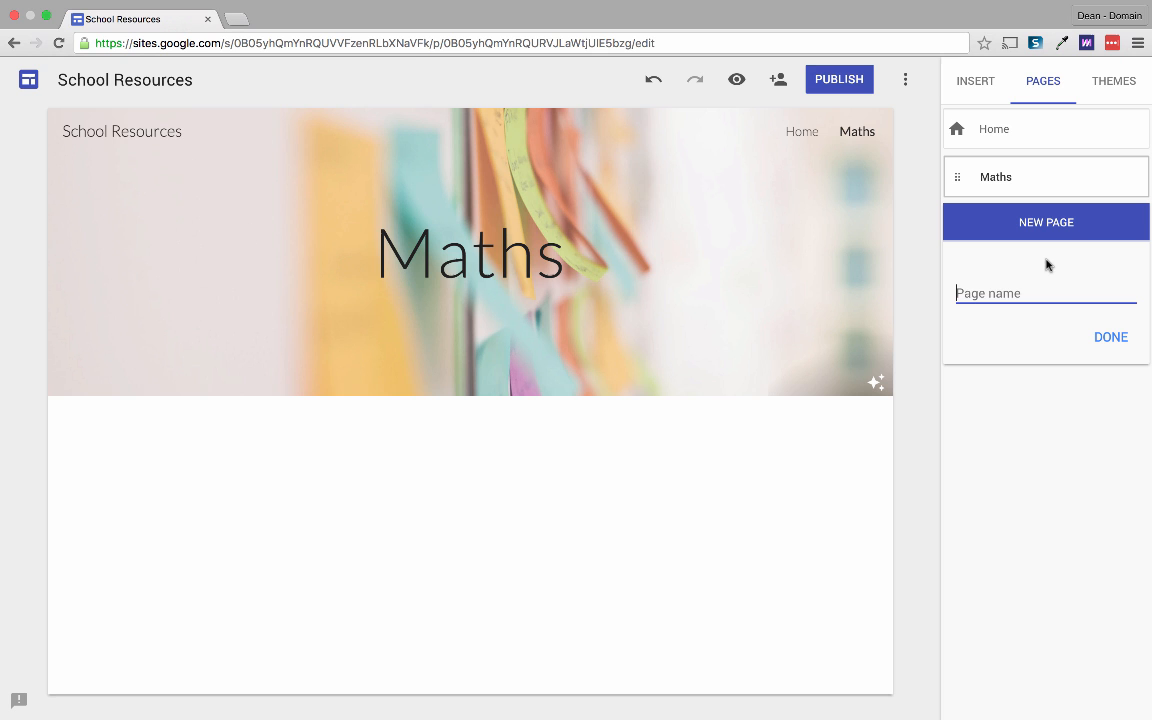
{"action": "left_click", "coordinate": [1110, 336]}
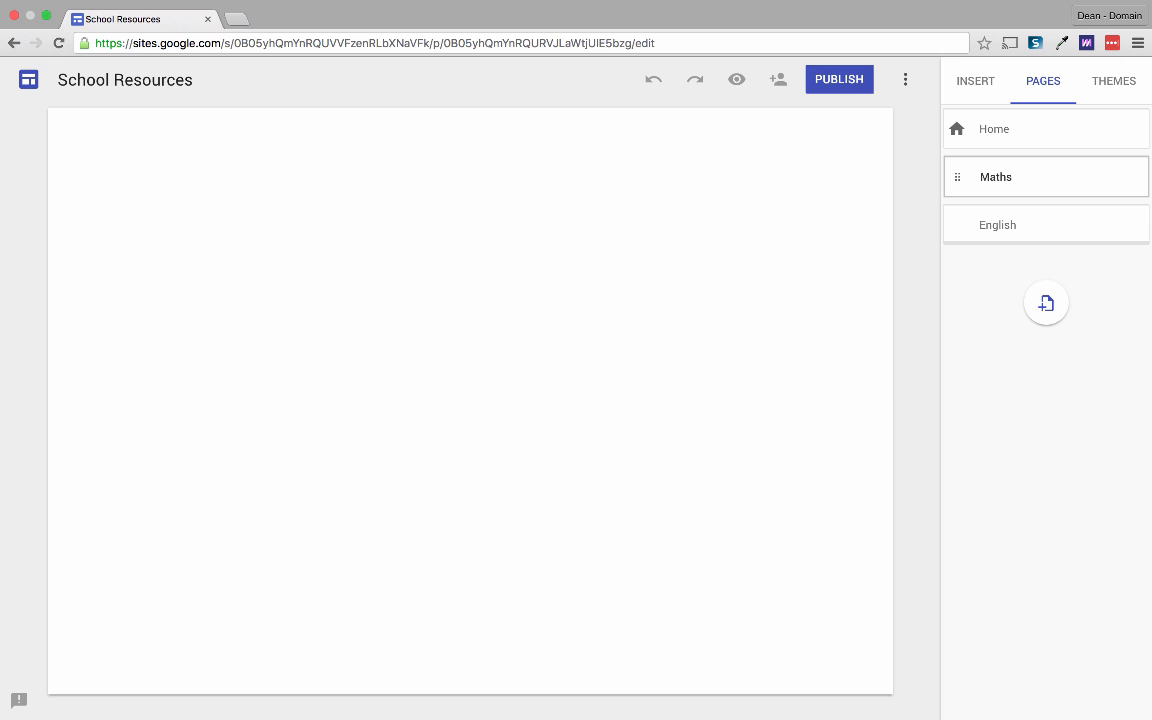
{"action": "left_click", "coordinate": [996, 224]}
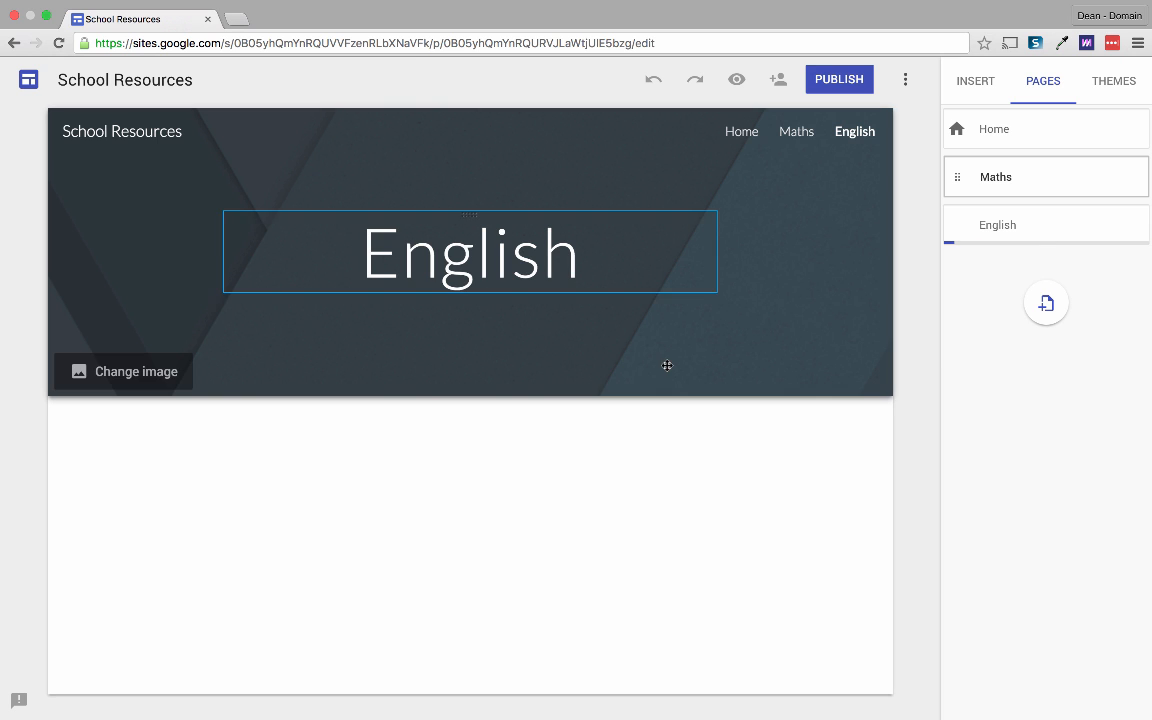
{"action": "left_click", "coordinate": [122, 370]}
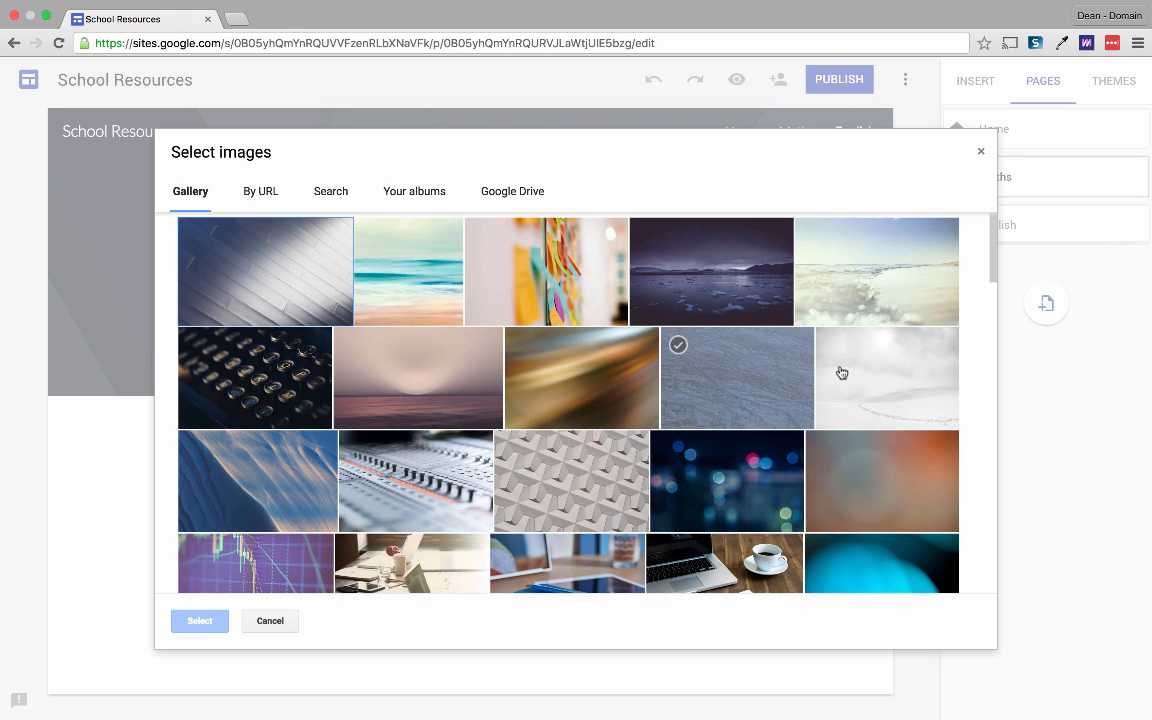
{"action": "scroll", "scroll_direction": "down", "scroll_amount": 3}
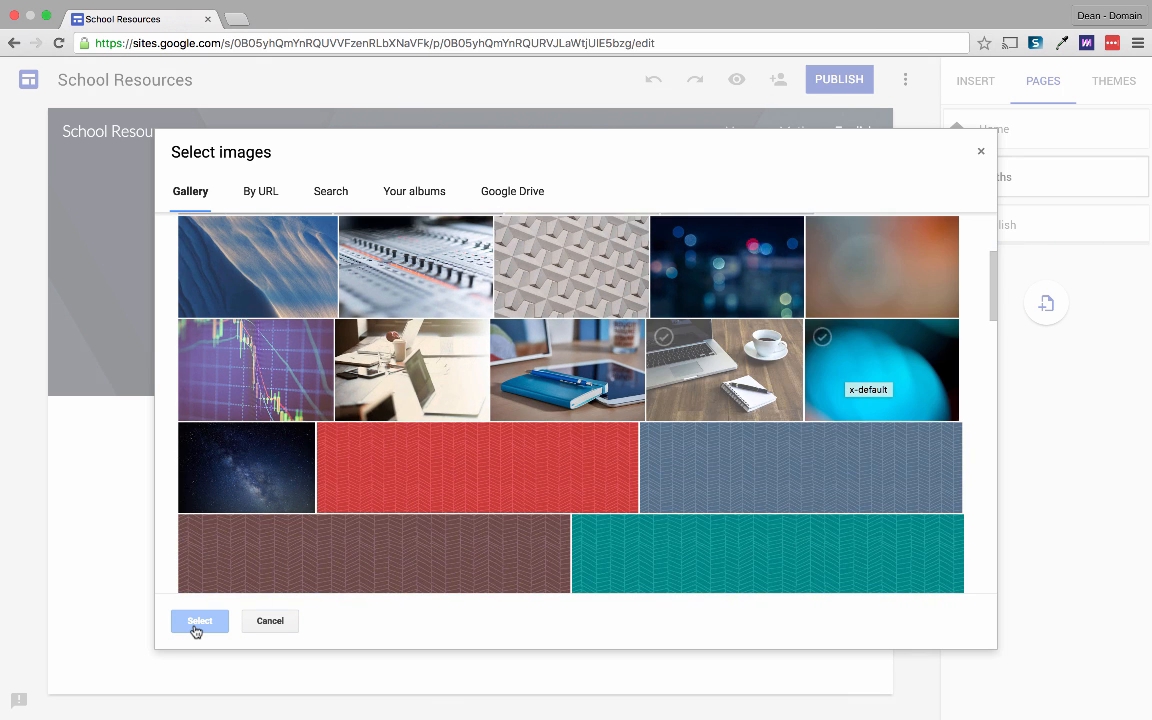
{"action": "left_click", "coordinate": [200, 620]}
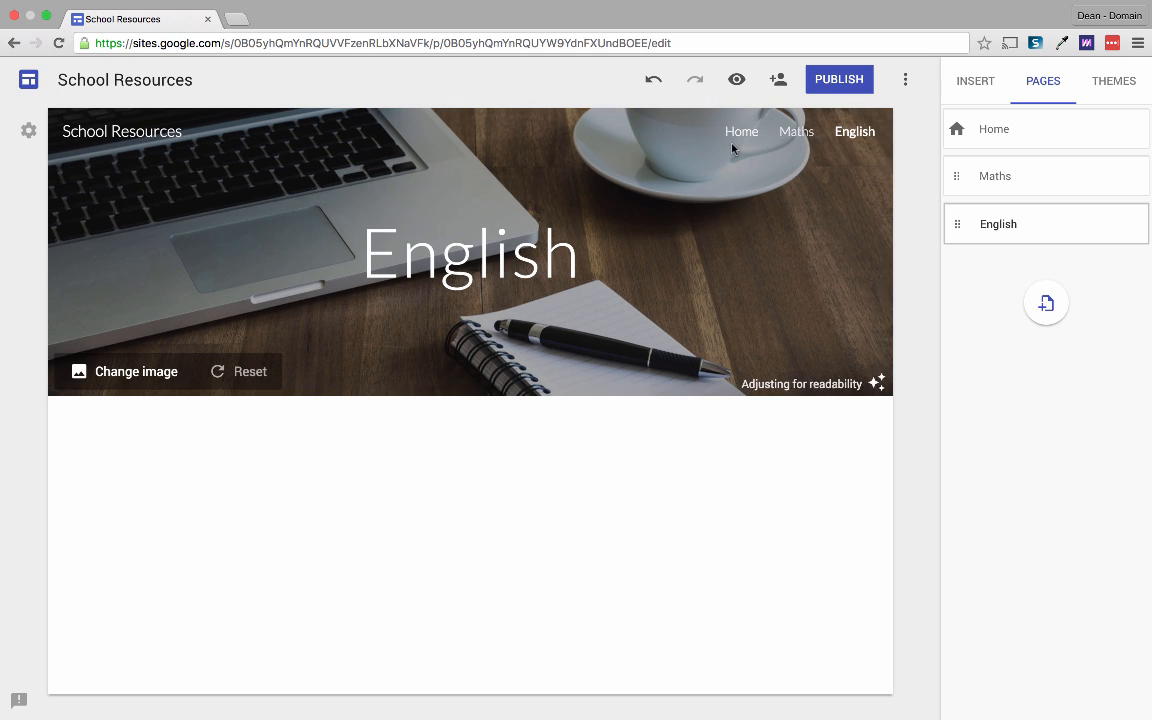
{"action": "mouse_move", "coordinate": [784, 148]}
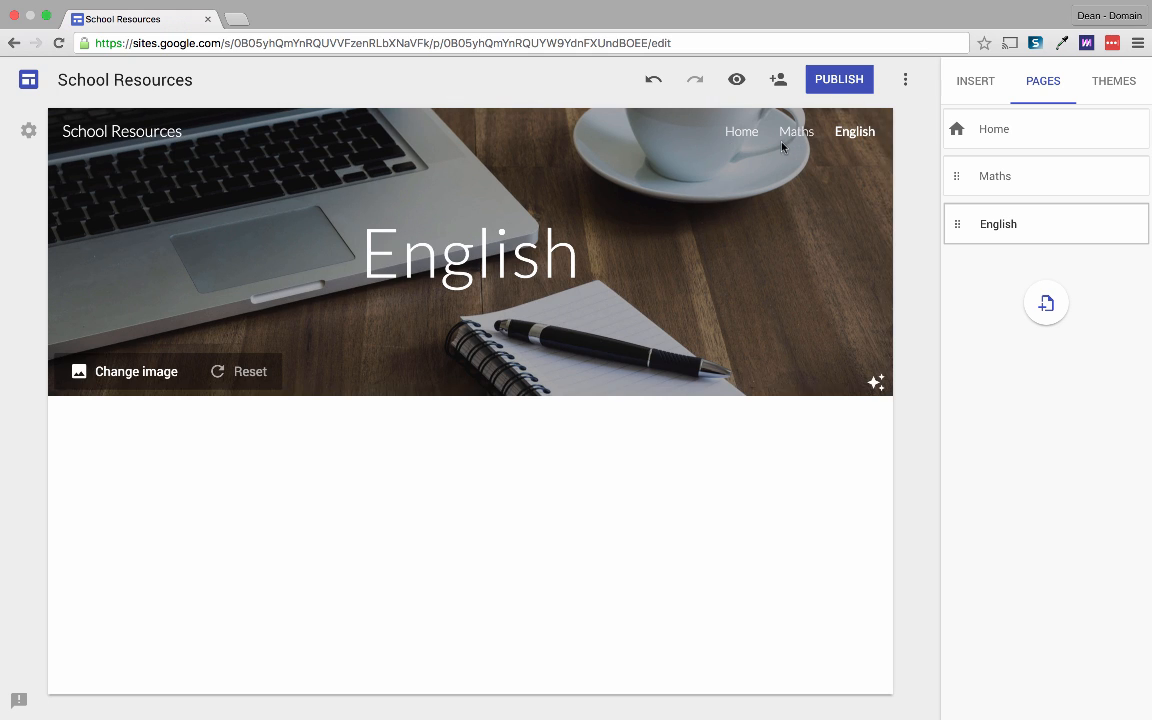
{"action": "mouse_move", "coordinate": [814, 140]}
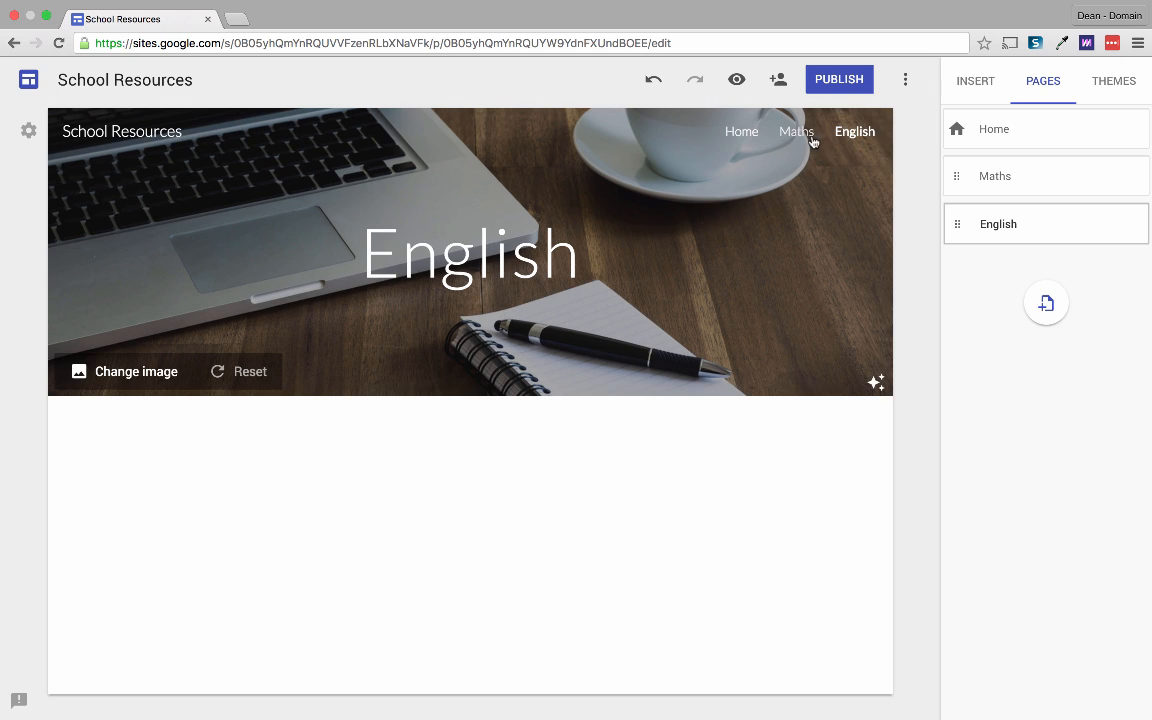
Step: Set the site's navigation mode to Side navigation listing Home, Maths and English
{"action": "left_click", "coordinate": [994, 128]}
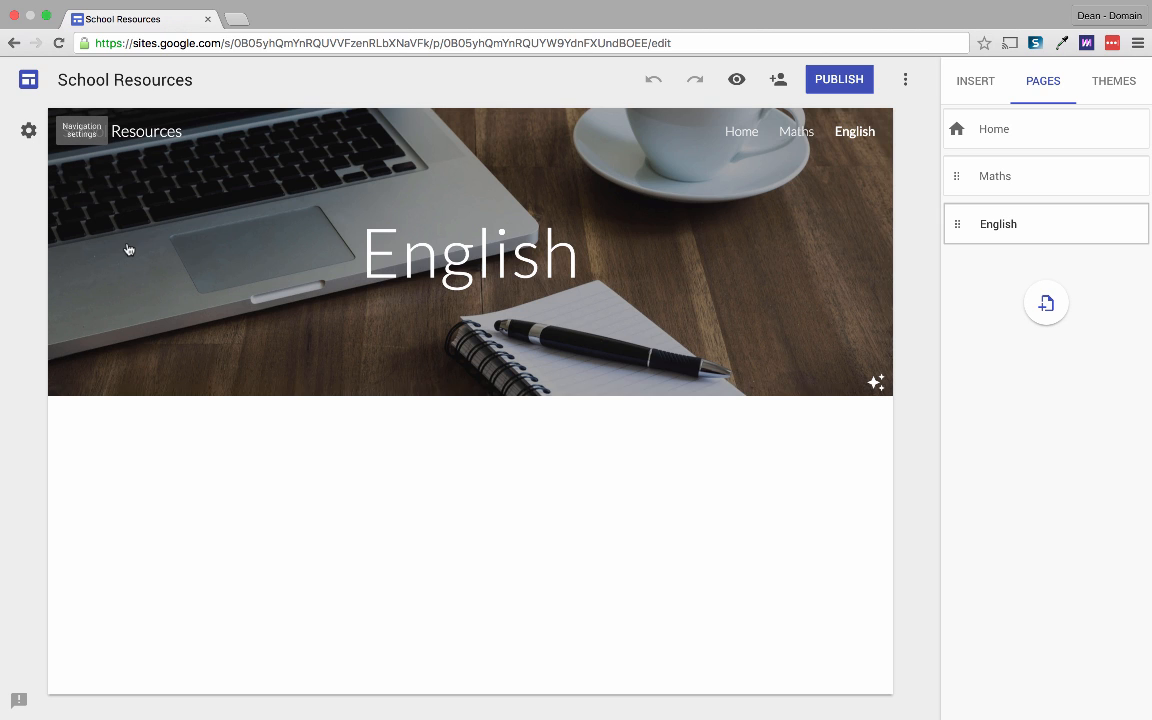
{"action": "left_click", "coordinate": [80, 132]}
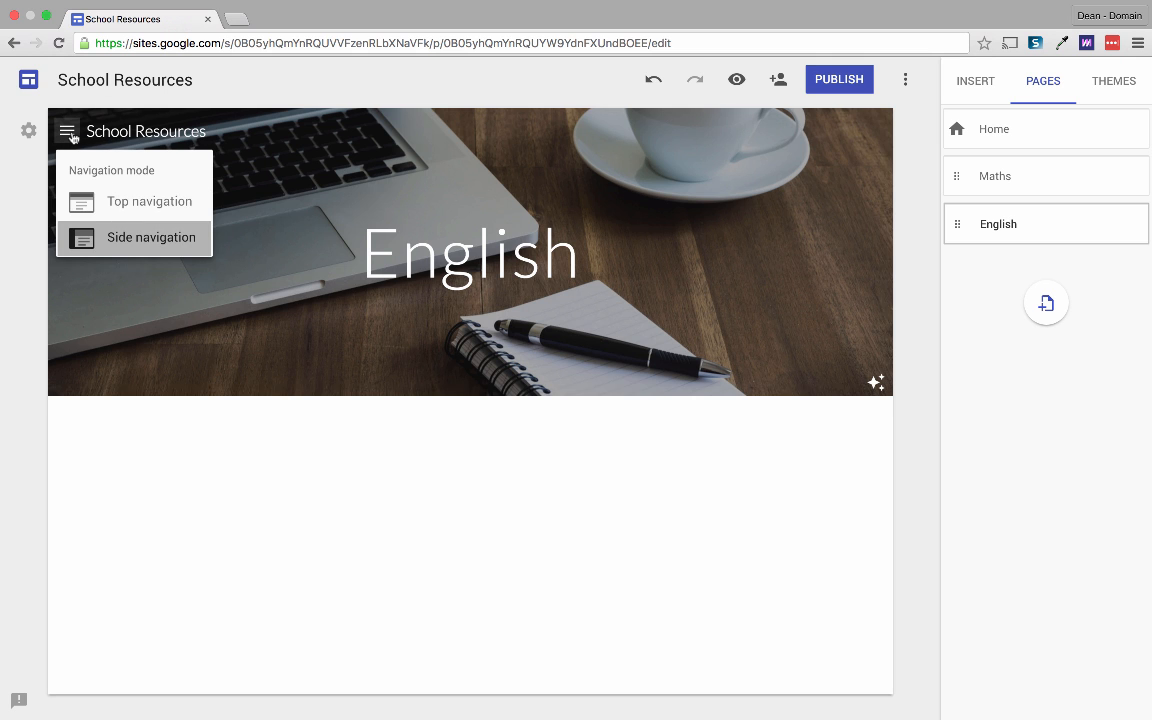
{"action": "left_click", "coordinate": [150, 236]}
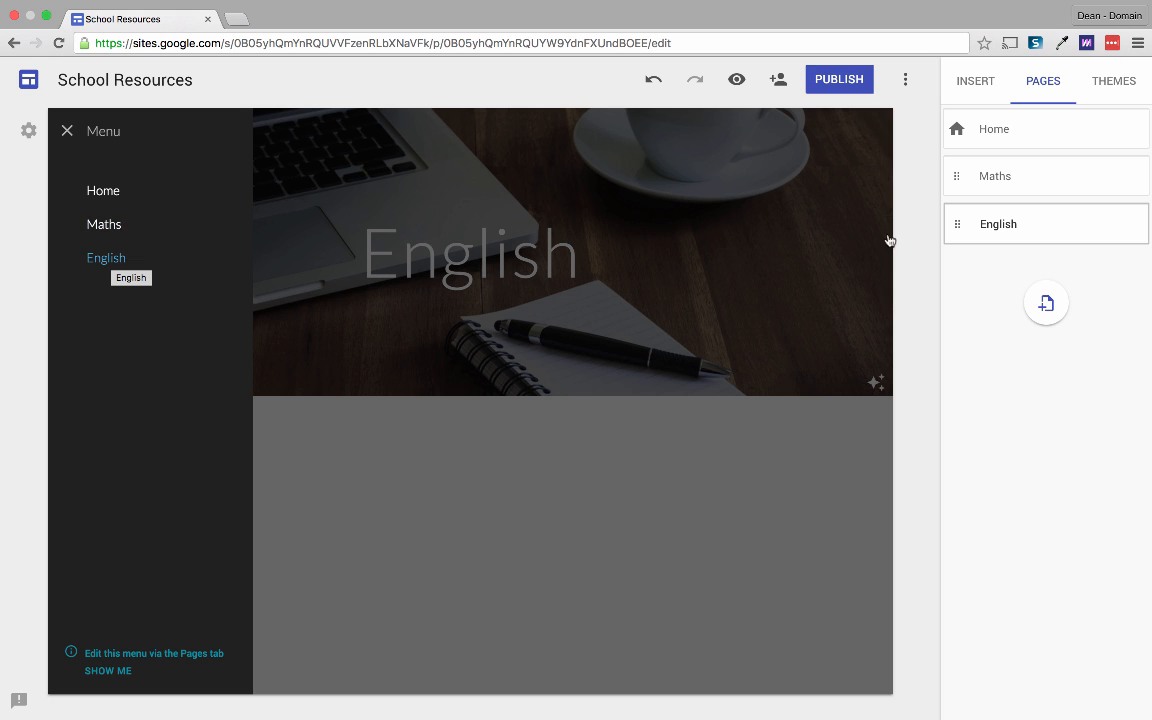
{"action": "mouse_move", "coordinate": [956, 176]}
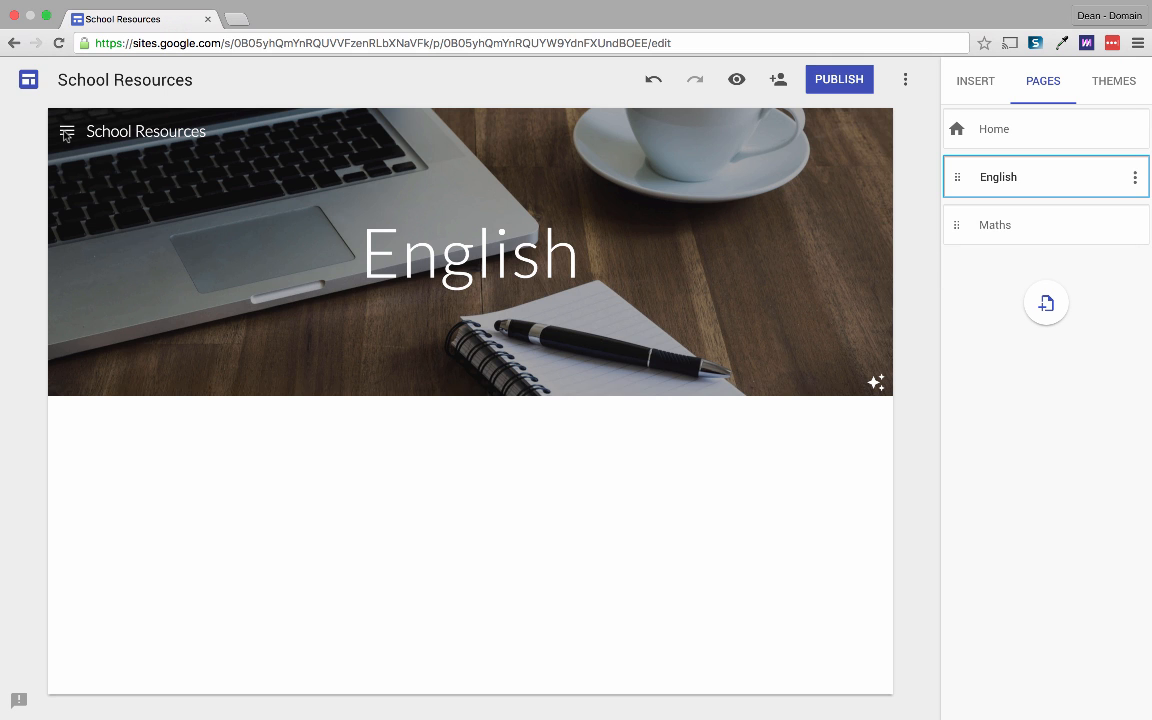
Step: Confirm the side menu lists Home, English, Maths and view English's page options
{"action": "left_click", "coordinate": [66, 132]}
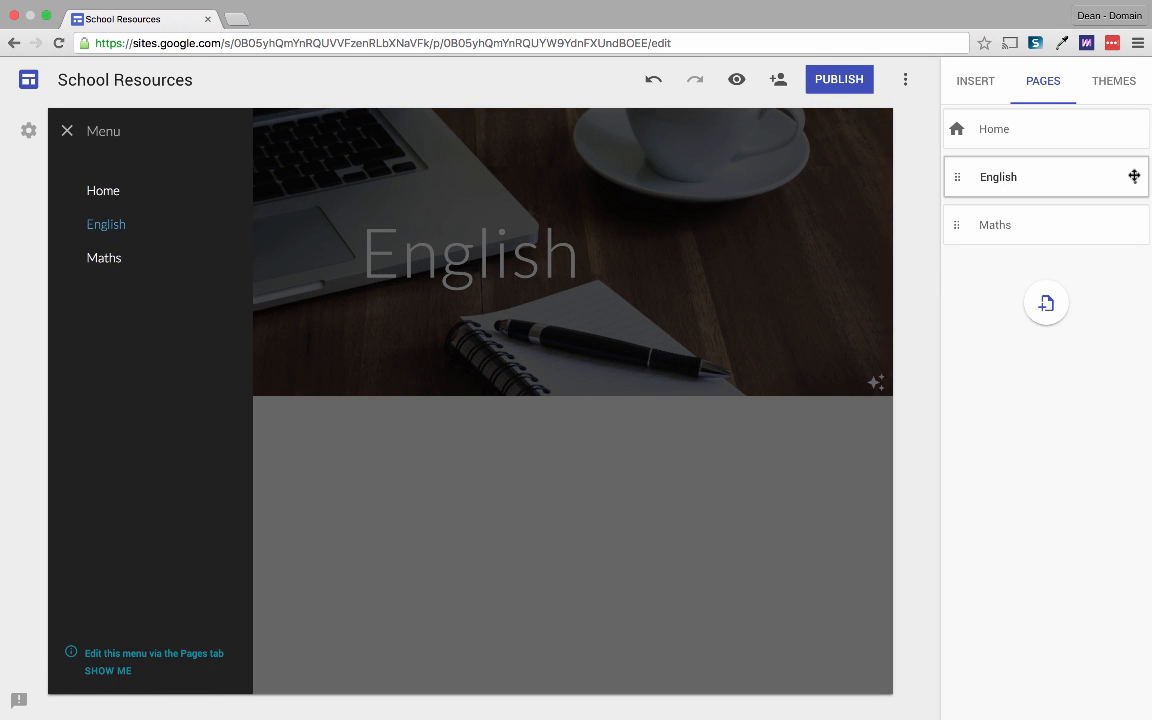
{"action": "left_click", "coordinate": [1136, 176]}
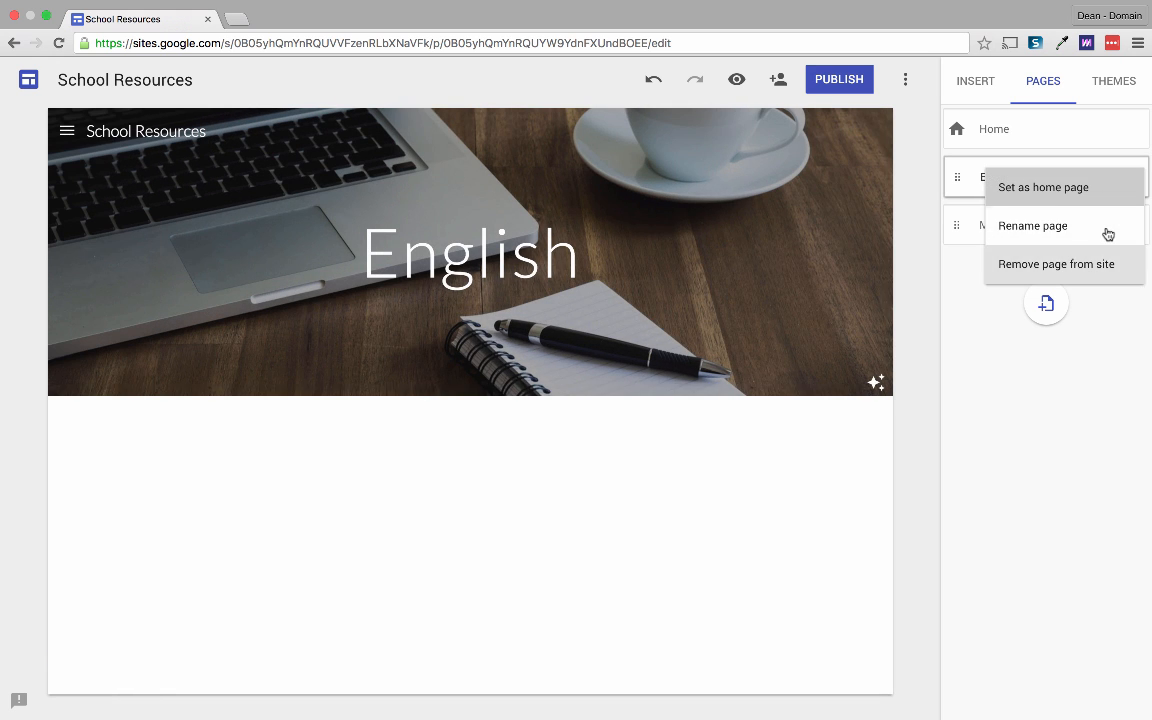
{"action": "mouse_move", "coordinate": [1104, 280]}
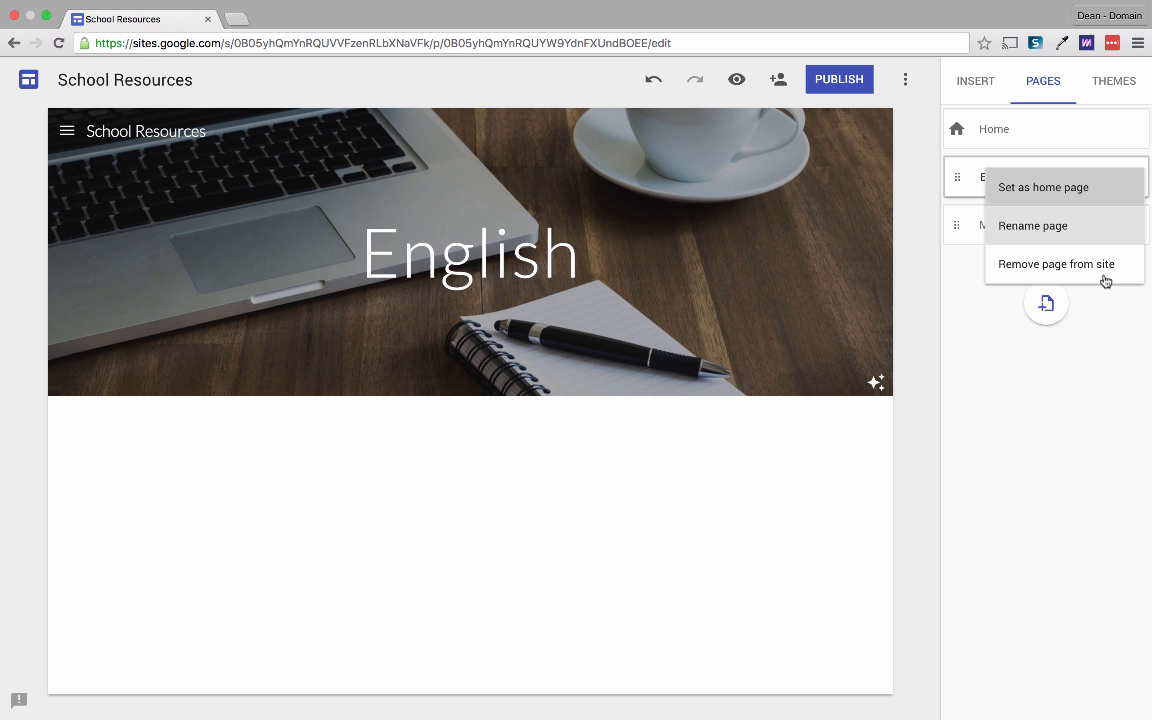
{"action": "mouse_move", "coordinate": [1108, 326]}
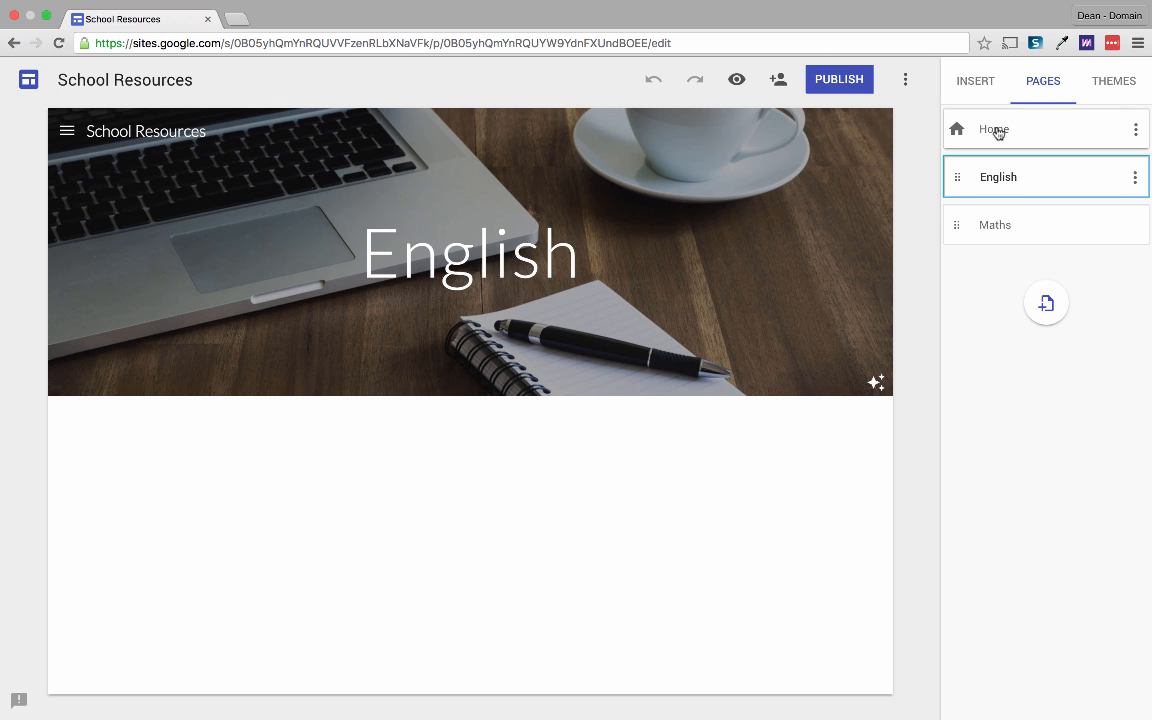
Step: Show the Home page and review sharing, confirming one collaborator has edit access, without inviting anyone new
{"action": "left_click", "coordinate": [994, 128]}
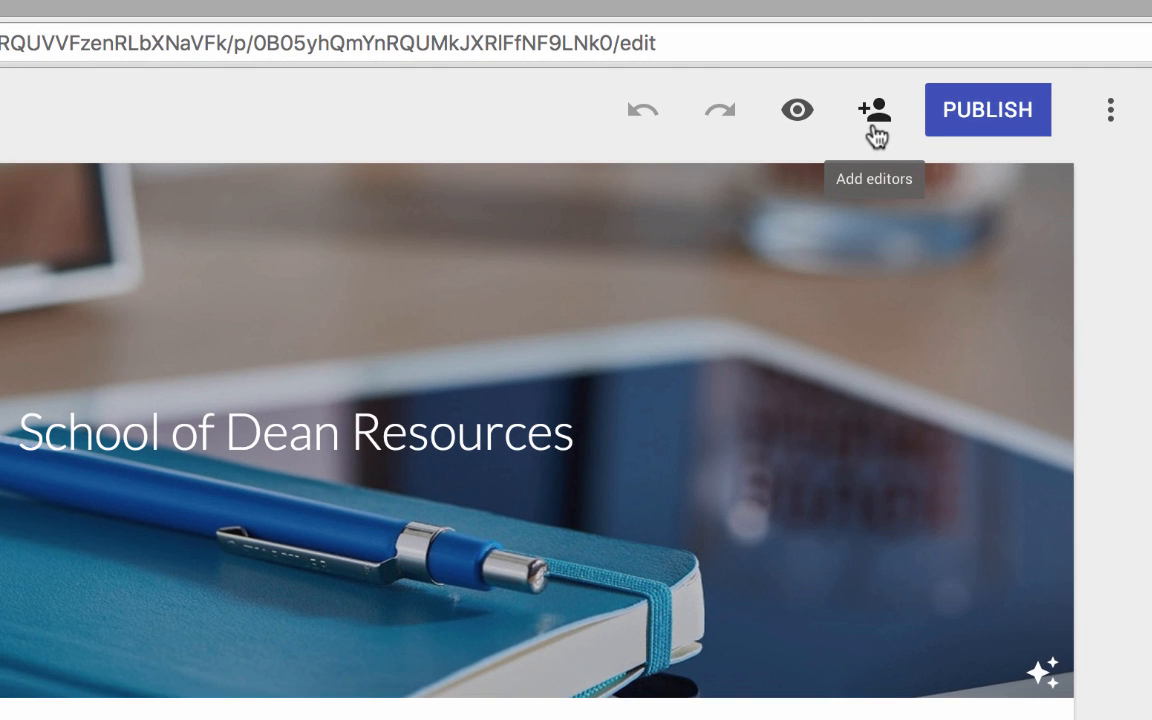
{"action": "left_click", "coordinate": [872, 110]}
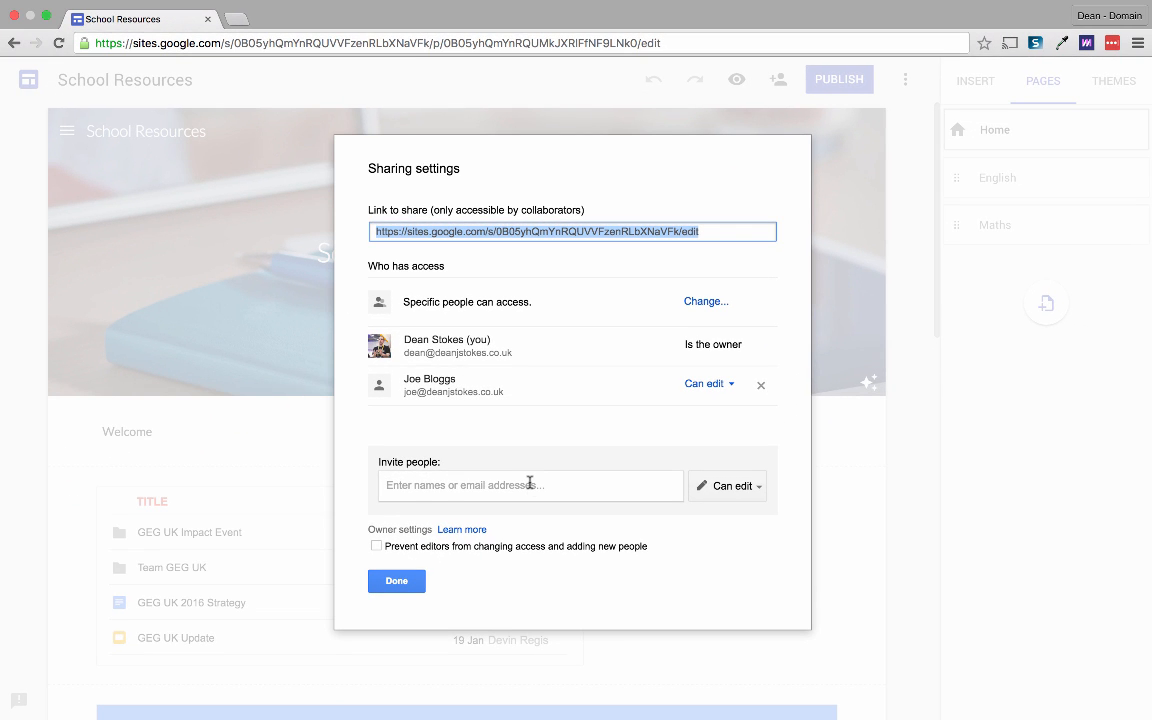
{"action": "left_click", "coordinate": [528, 486]}
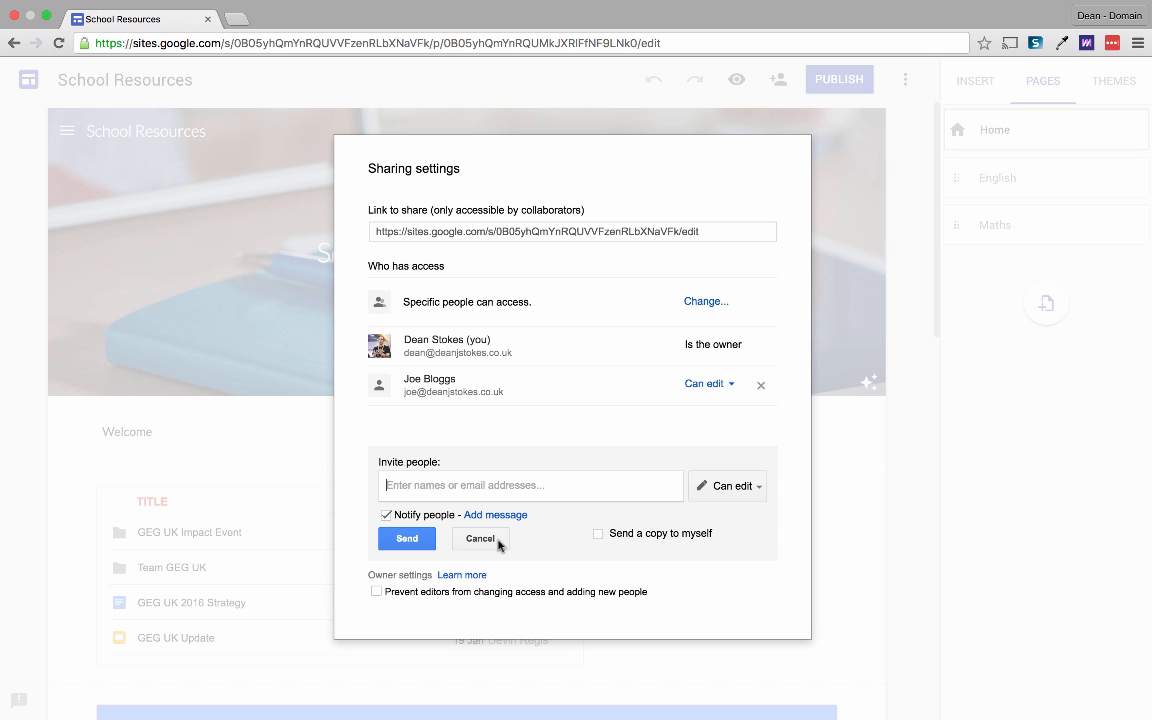
{"action": "left_click", "coordinate": [480, 538]}
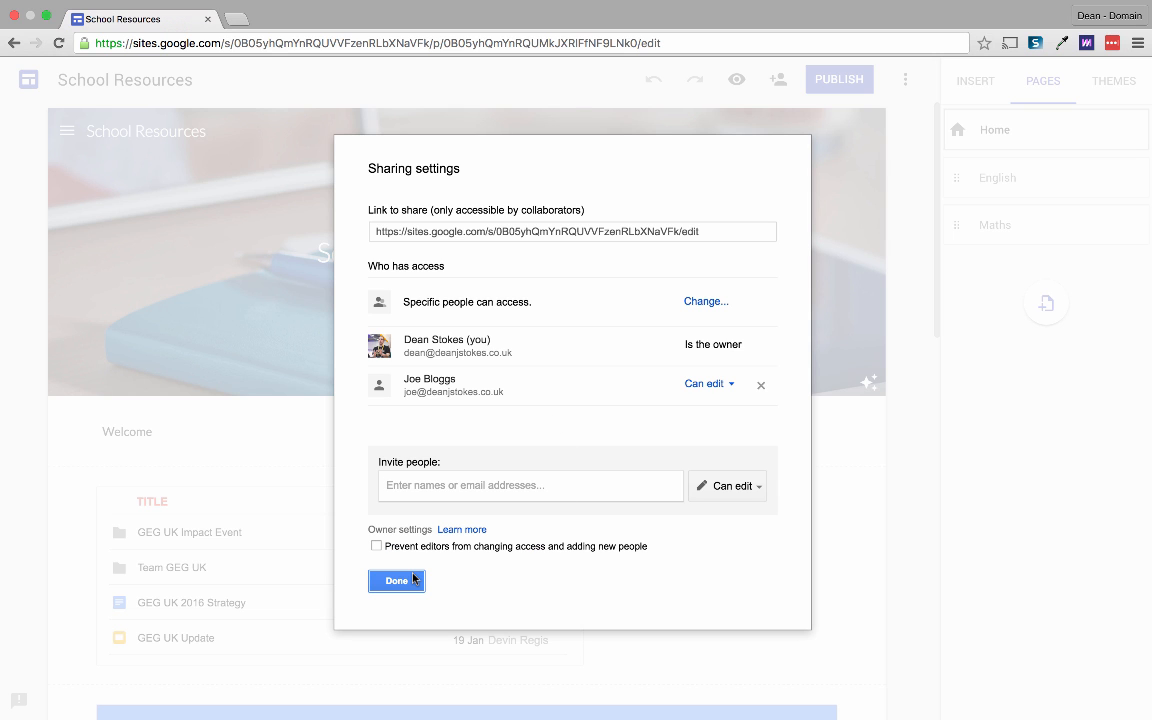
{"action": "left_click", "coordinate": [396, 580]}
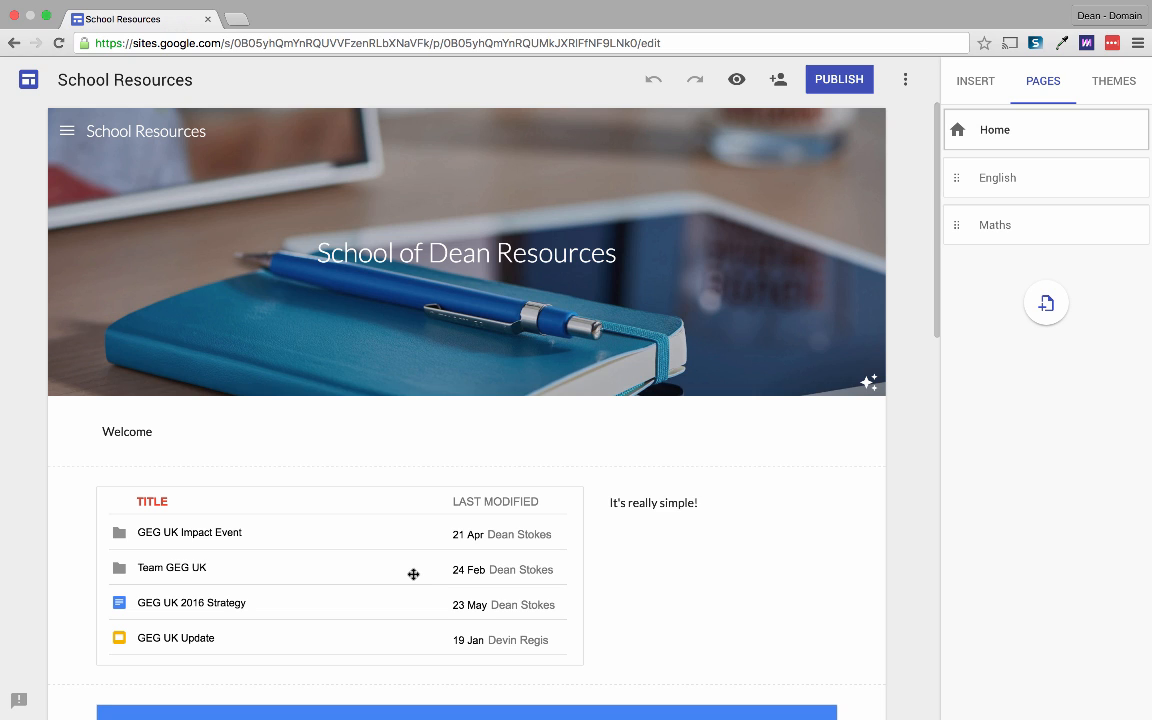
{"action": "mouse_move", "coordinate": [414, 576]}
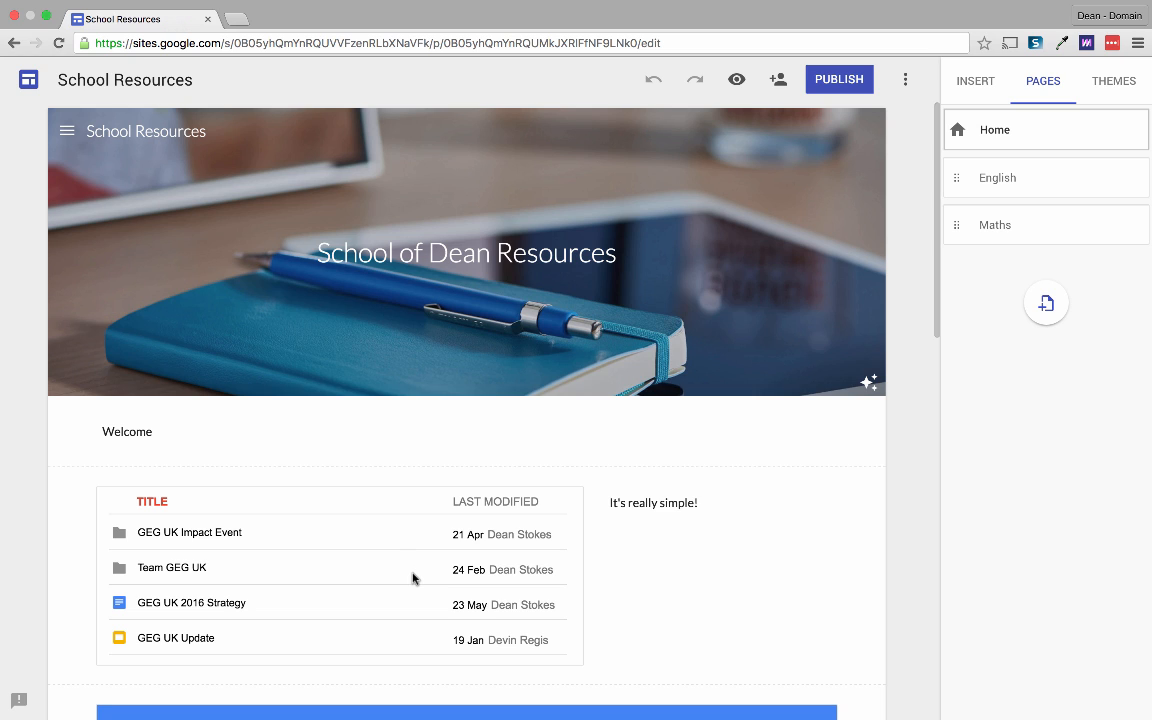
{"action": "mouse_move", "coordinate": [308, 484]}
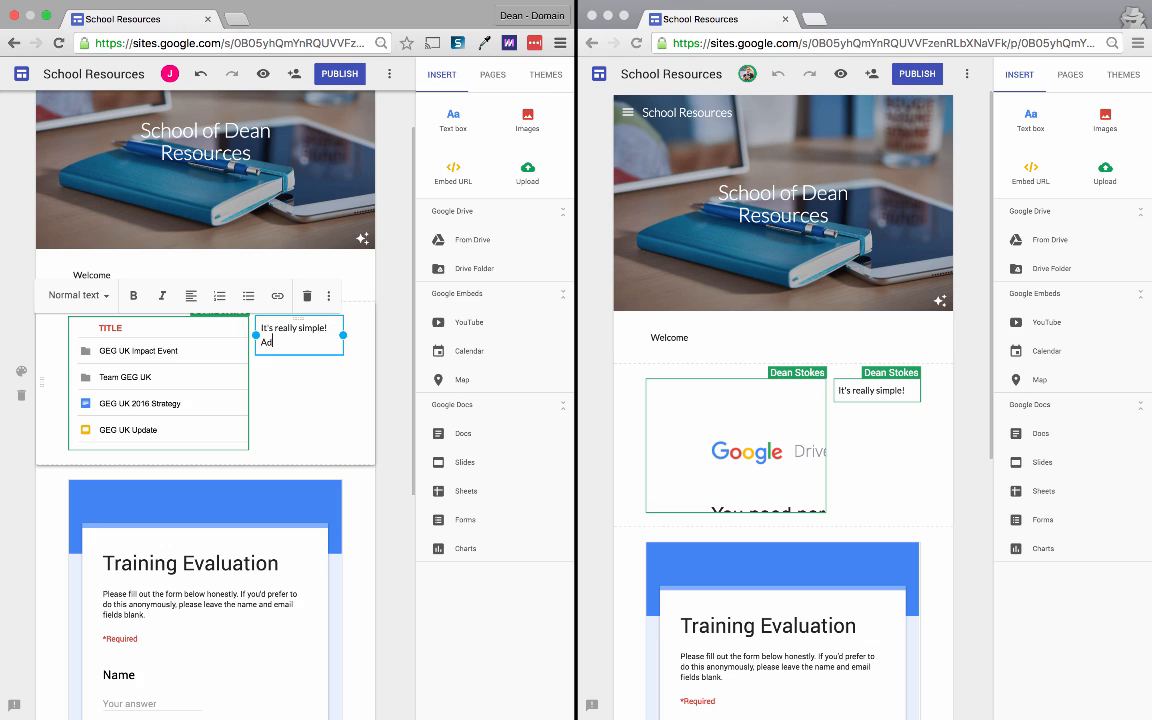
Step: Add "Adding some text" on a new line under "It's really simple!" in the Home text box
{"action": "type", "text": "Adding some text"}
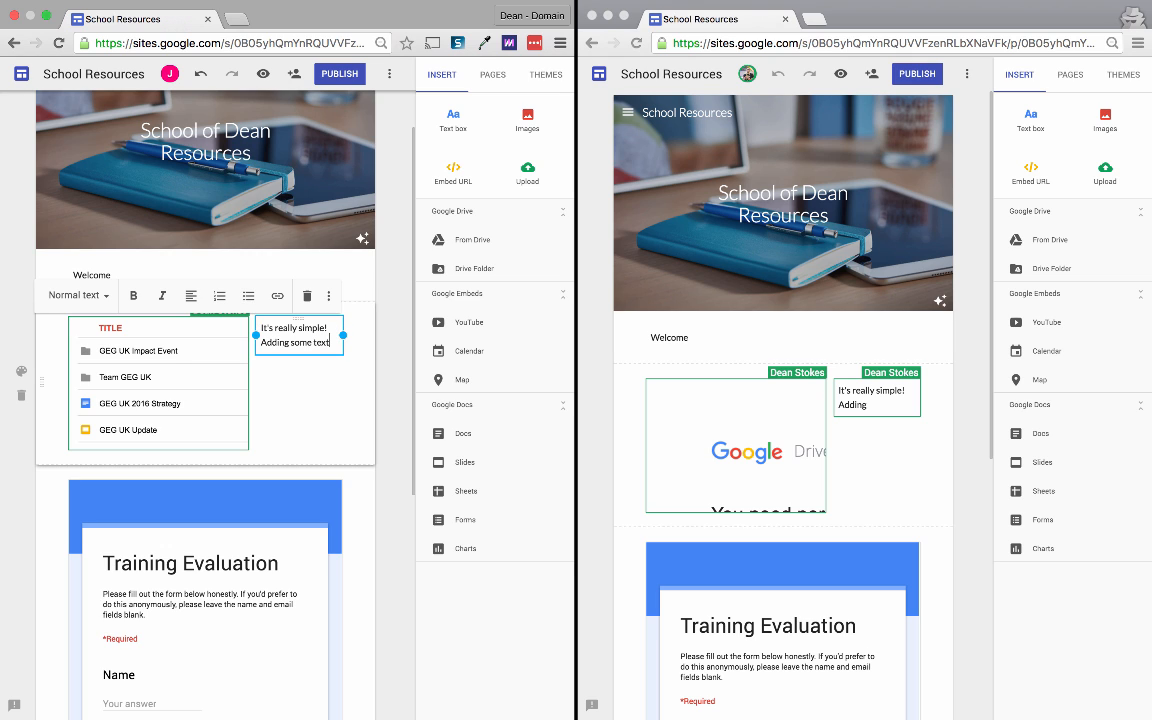
{"action": "type", "text": "some text"}
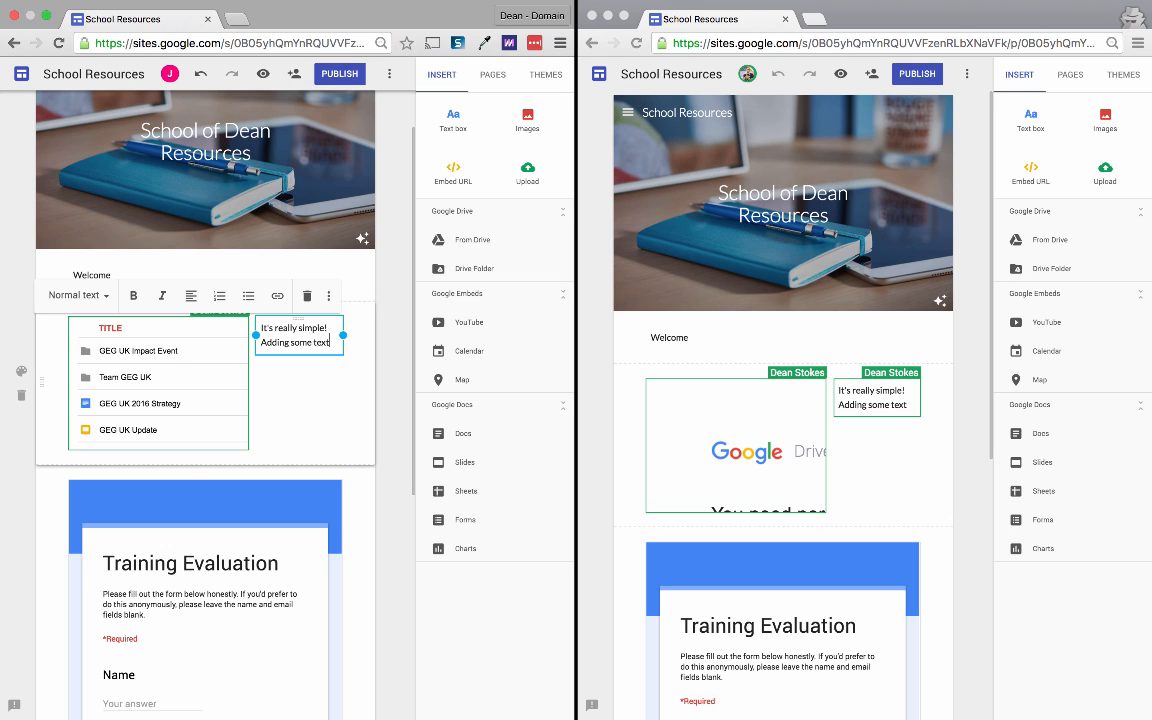
{"action": "left_click", "coordinate": [390, 344]}
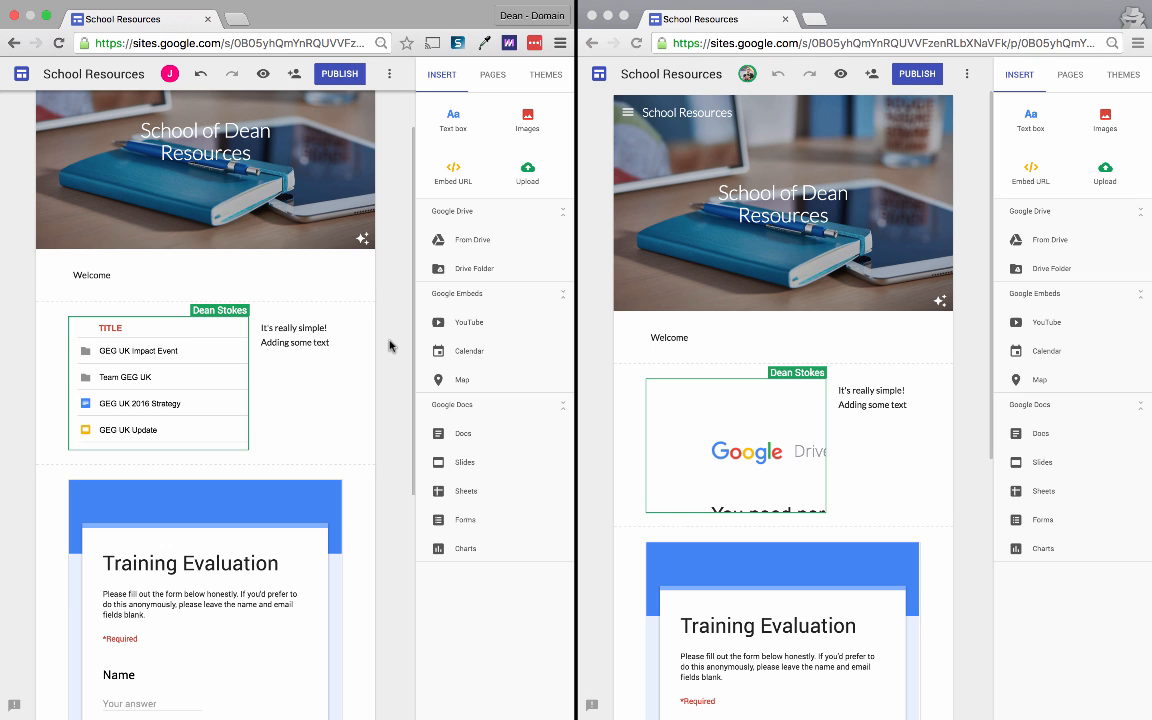
{"action": "scroll", "scroll_direction": "down", "scroll_amount": 3}
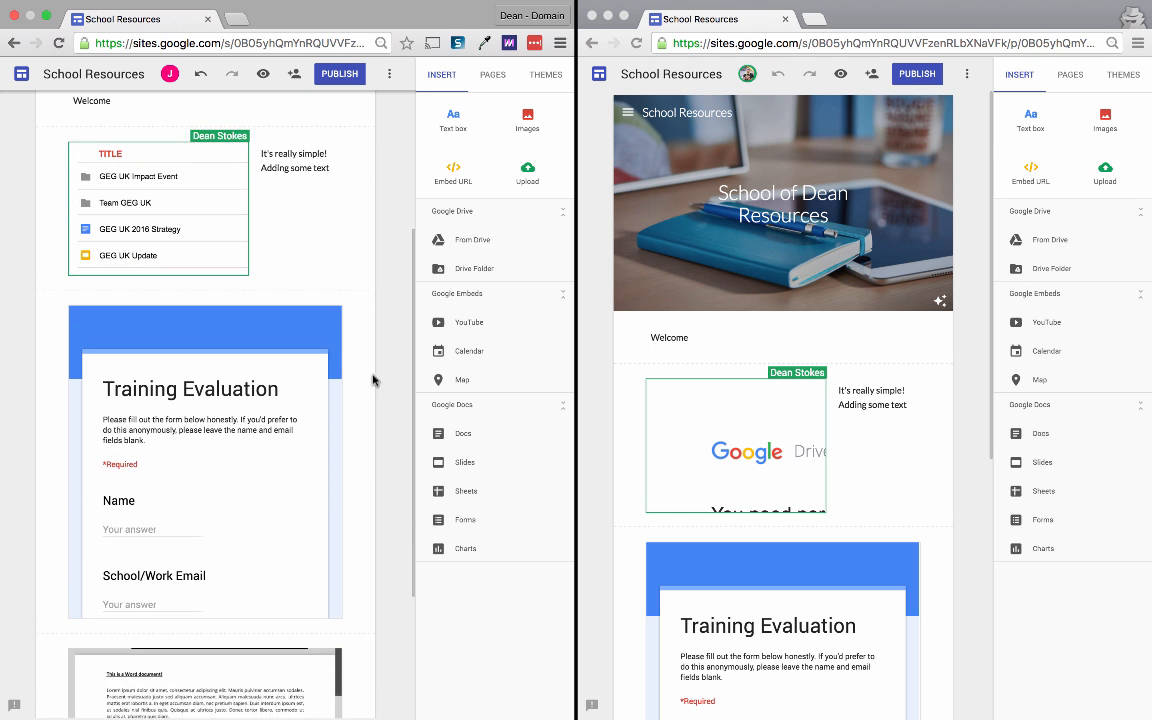
{"action": "scroll", "scroll_direction": "down", "scroll_amount": 3}
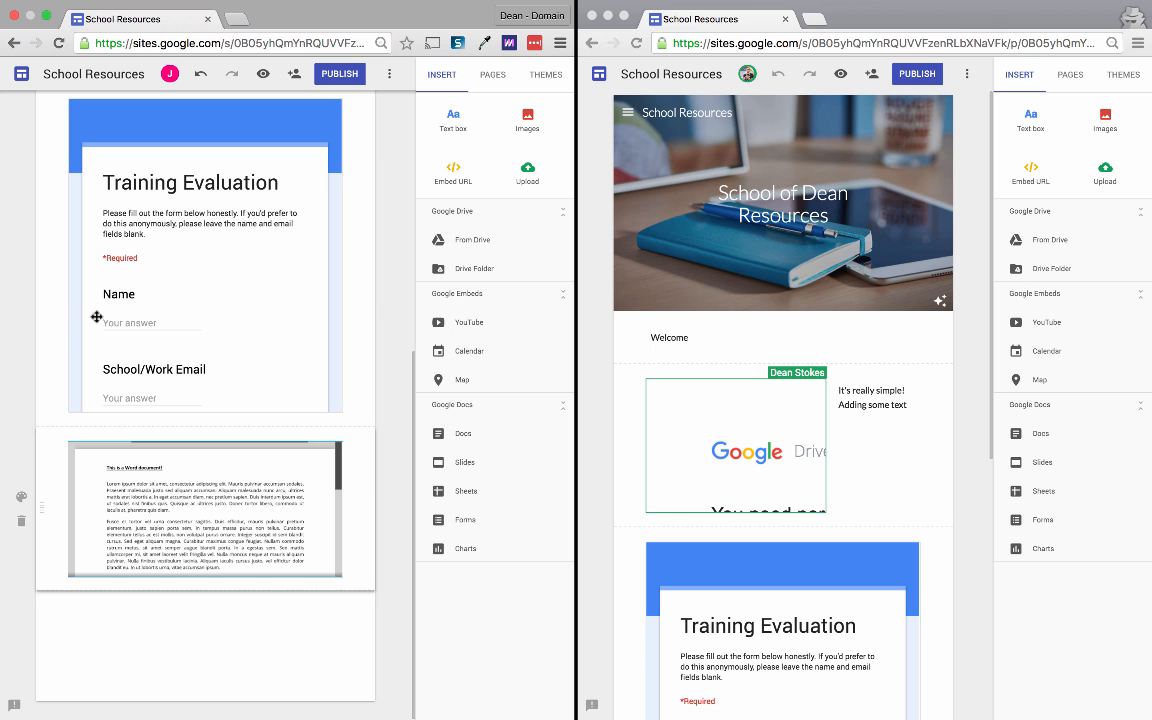
{"action": "left_click", "coordinate": [204, 290]}
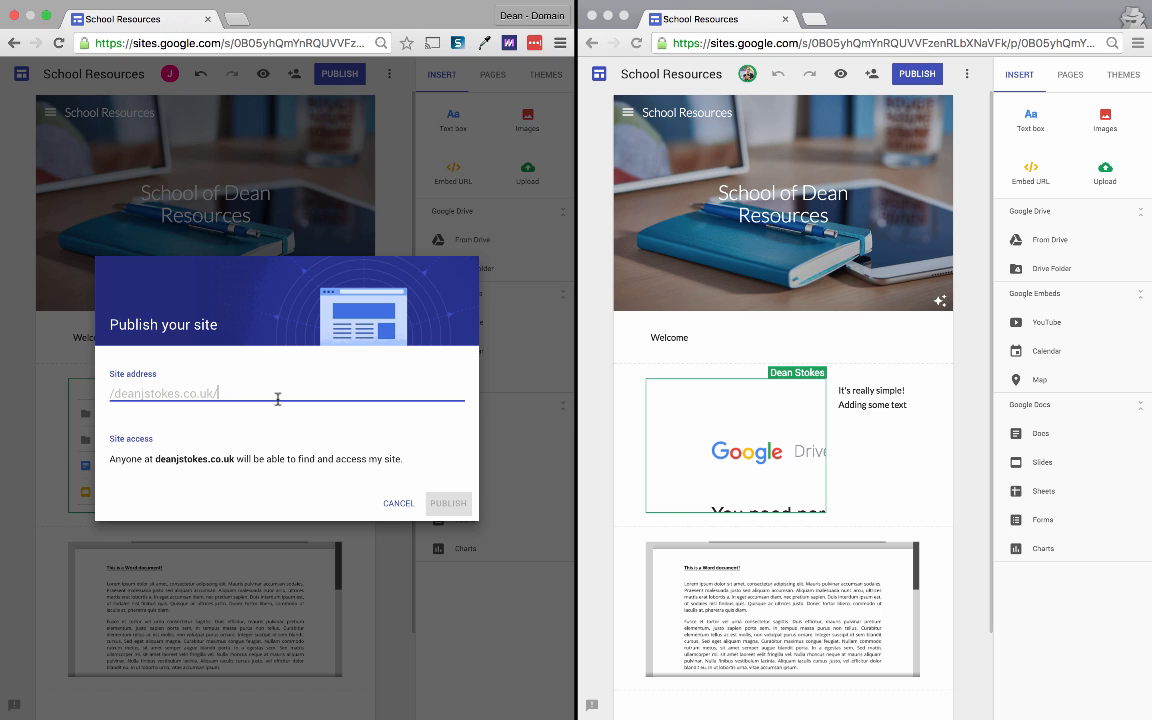
{"action": "left_click", "coordinate": [398, 504]}
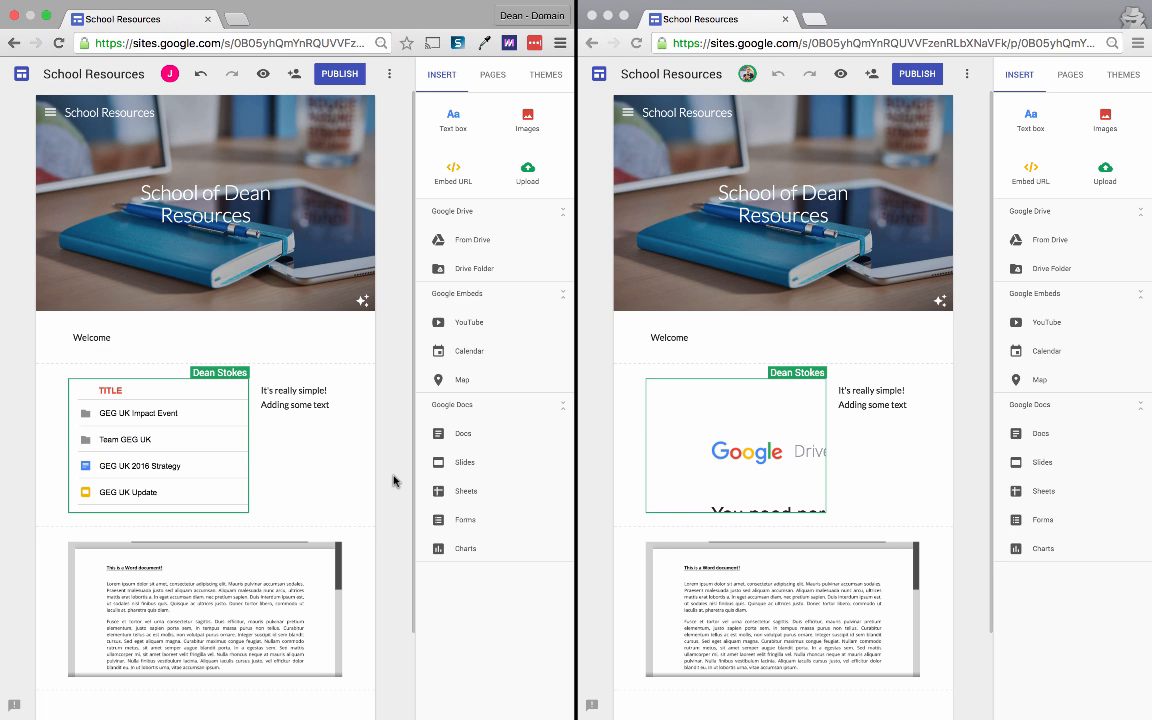